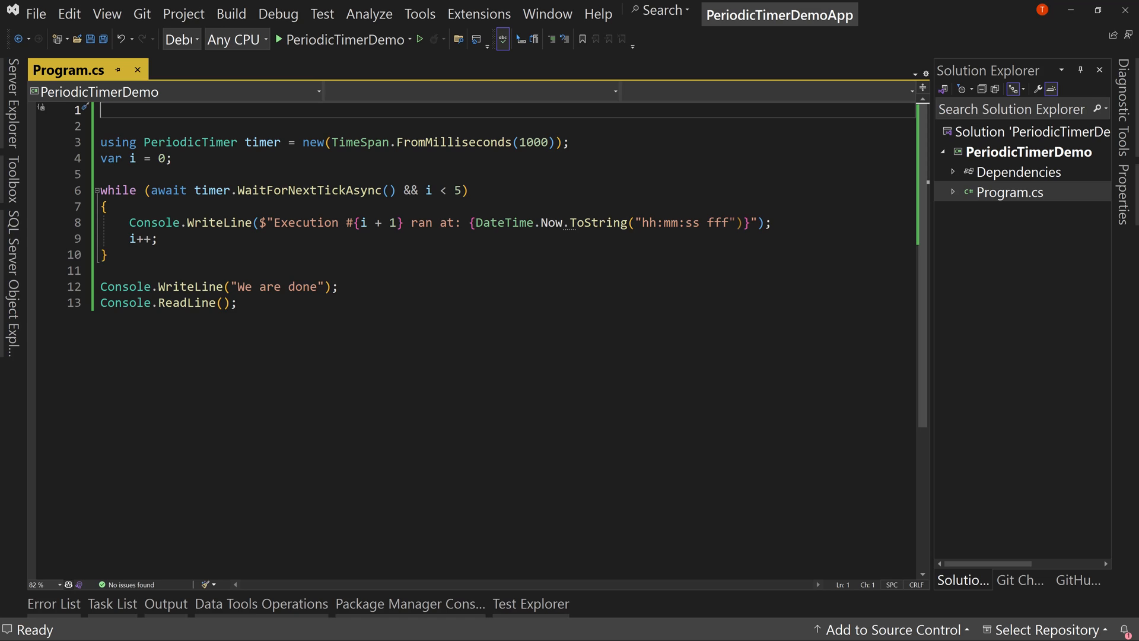
pyautogui.moveTo(382, 329)
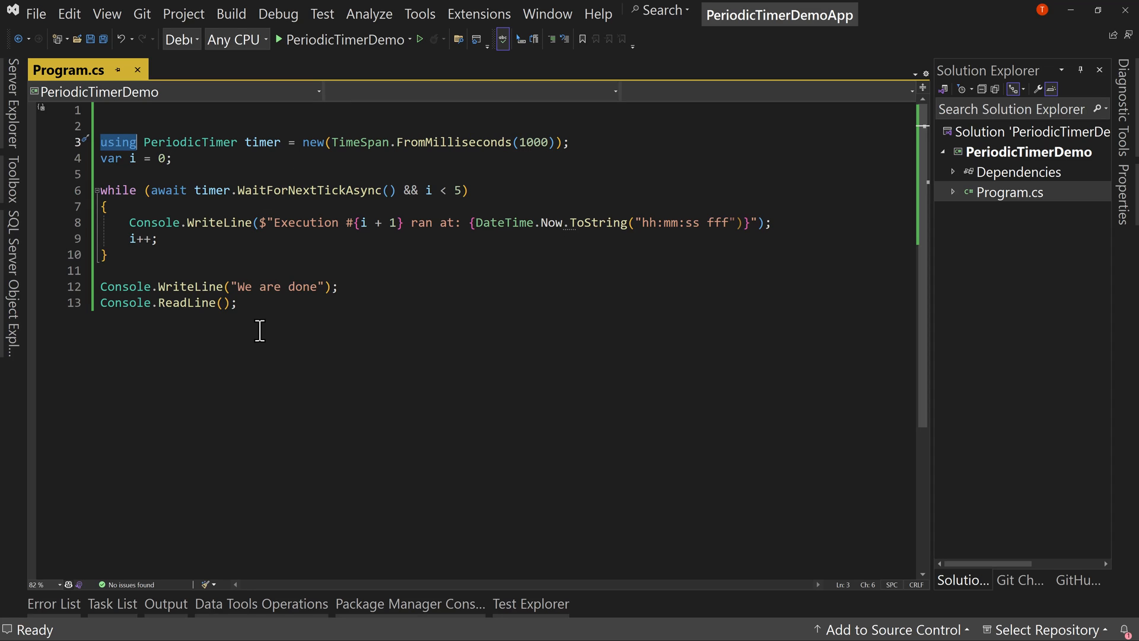
pyautogui.moveTo(136, 142)
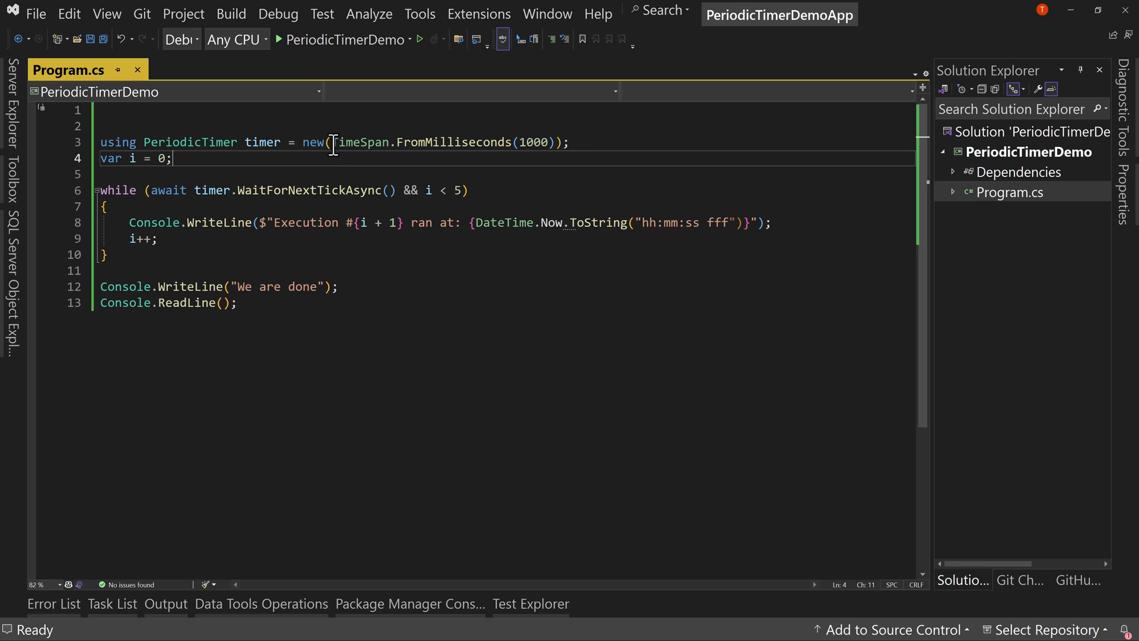
# Inspect the WaitForNextTickAsync loop and the first execution's 956 ms timestamp in the output.
pyautogui.moveTo(331, 141); pyautogui.dragTo(554, 142)
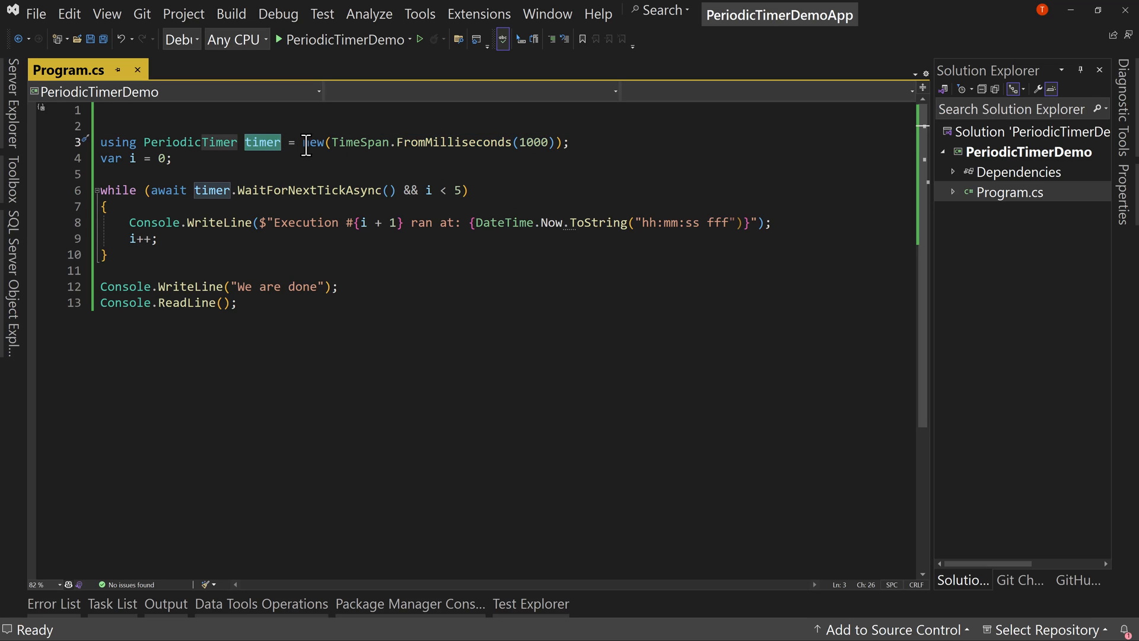
pyautogui.moveTo(433, 156)
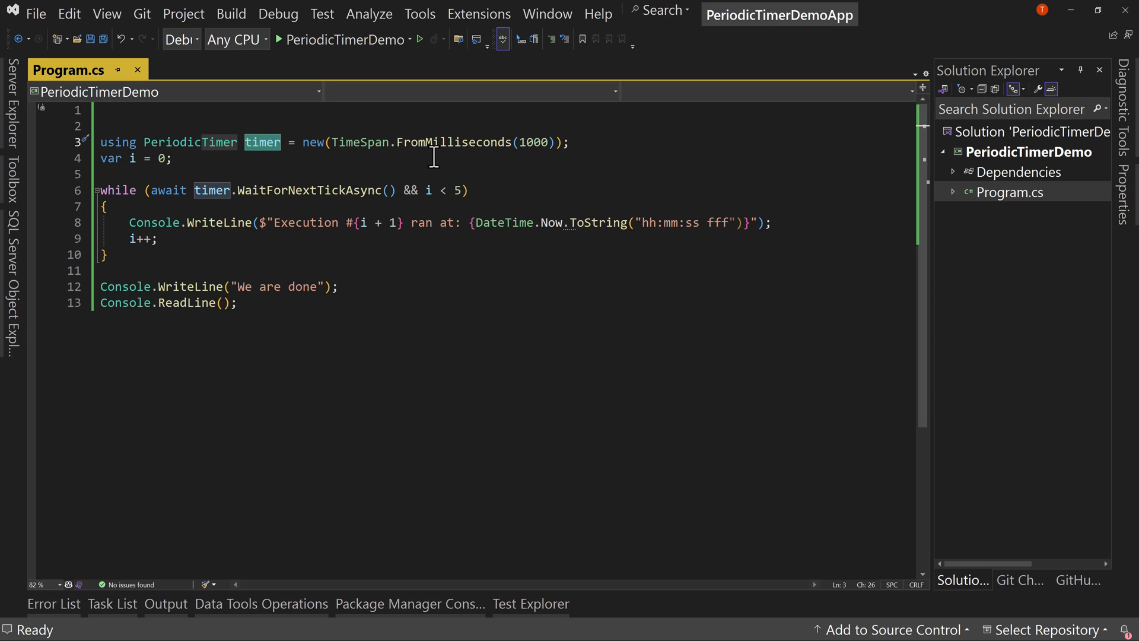
pyautogui.moveTo(526, 141)
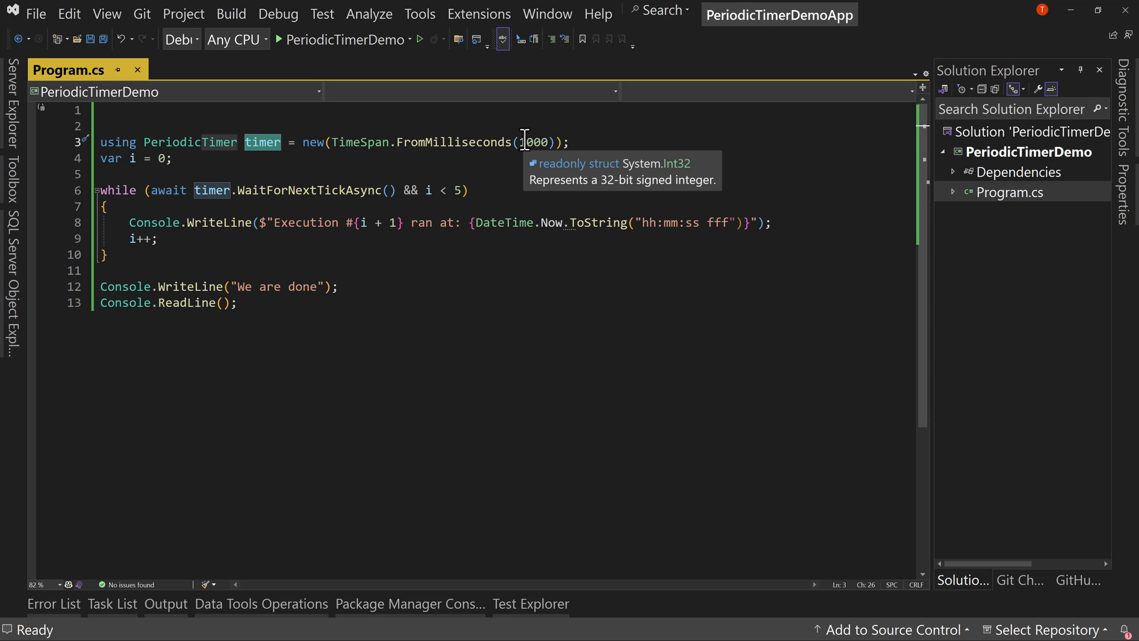
pyautogui.moveTo(508, 199)
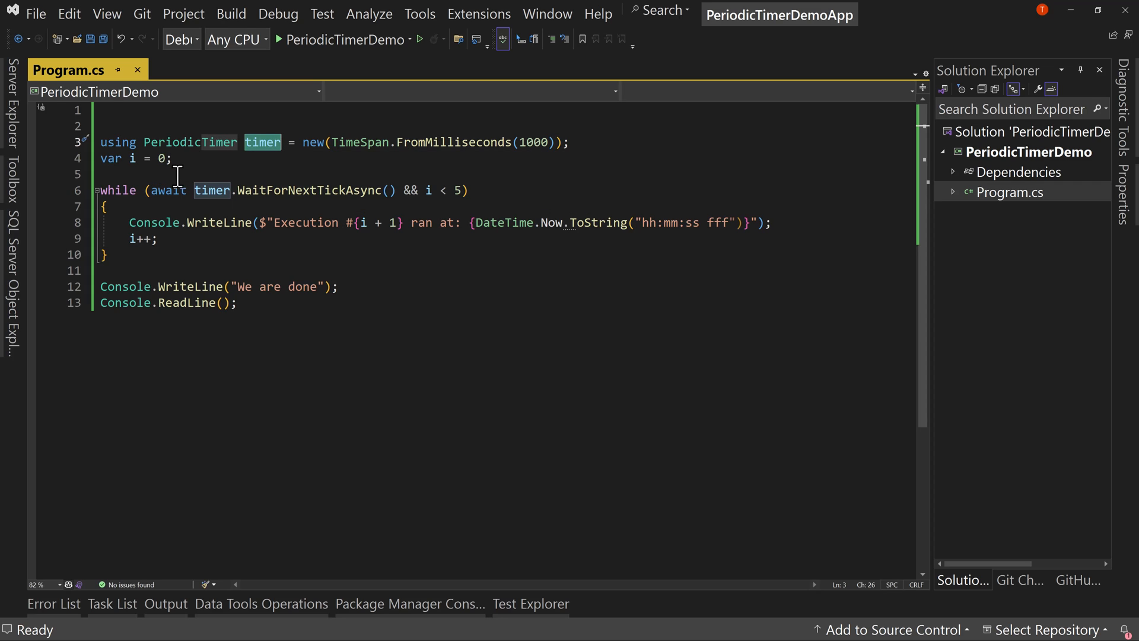
pyautogui.doubleClick(117, 190)
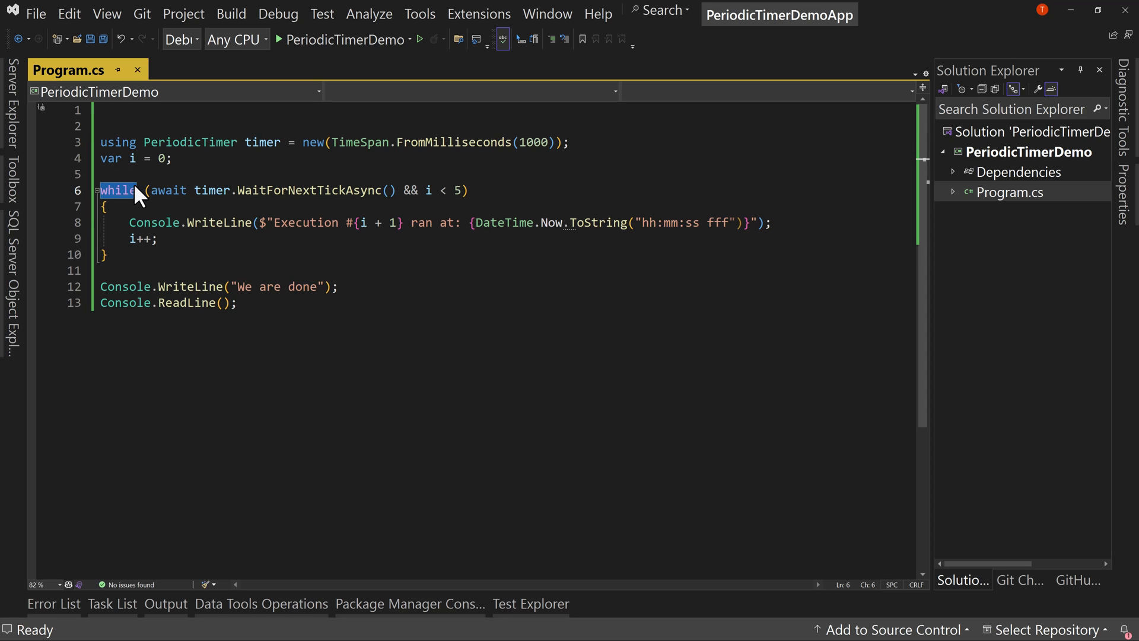
pyautogui.moveTo(150, 190); pyautogui.dragTo(275, 190)
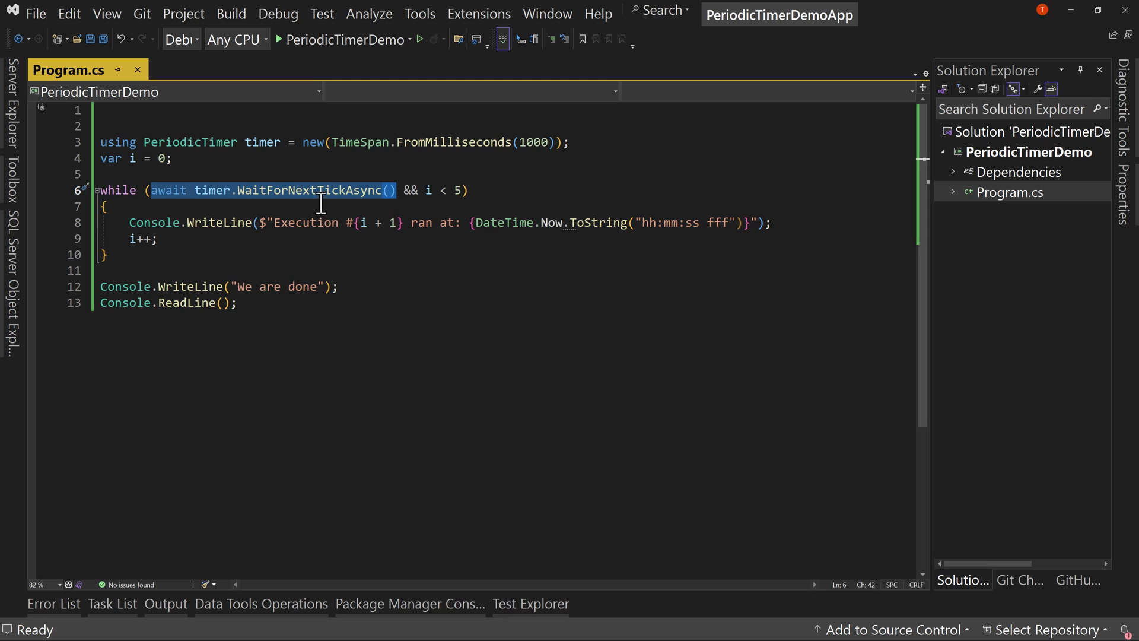
pyautogui.moveTo(231, 260)
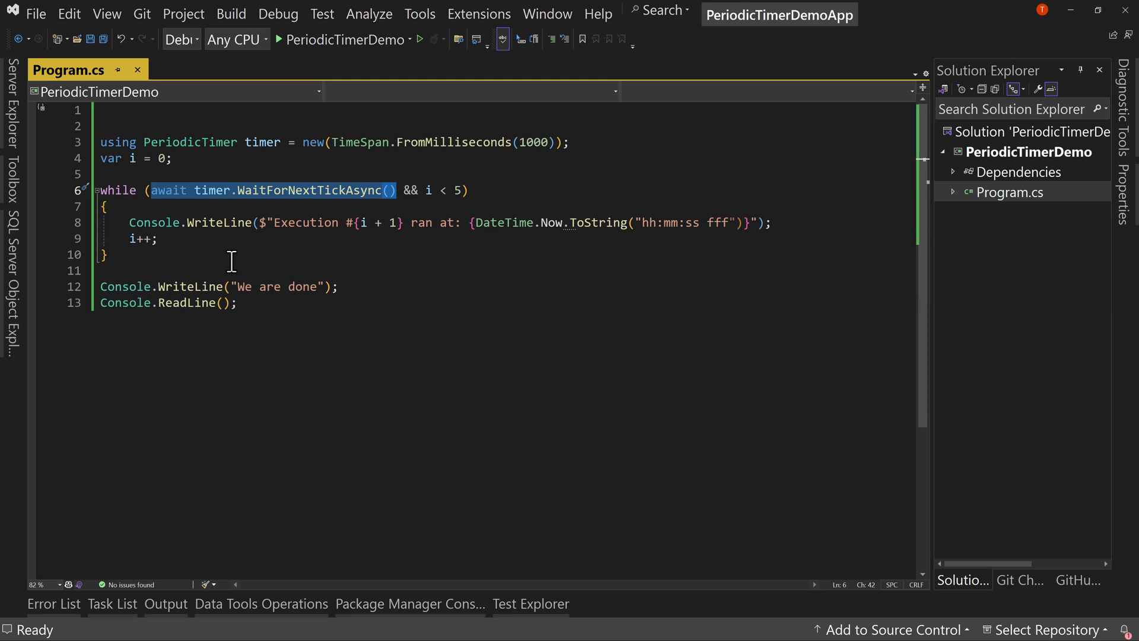
pyautogui.moveTo(393, 288)
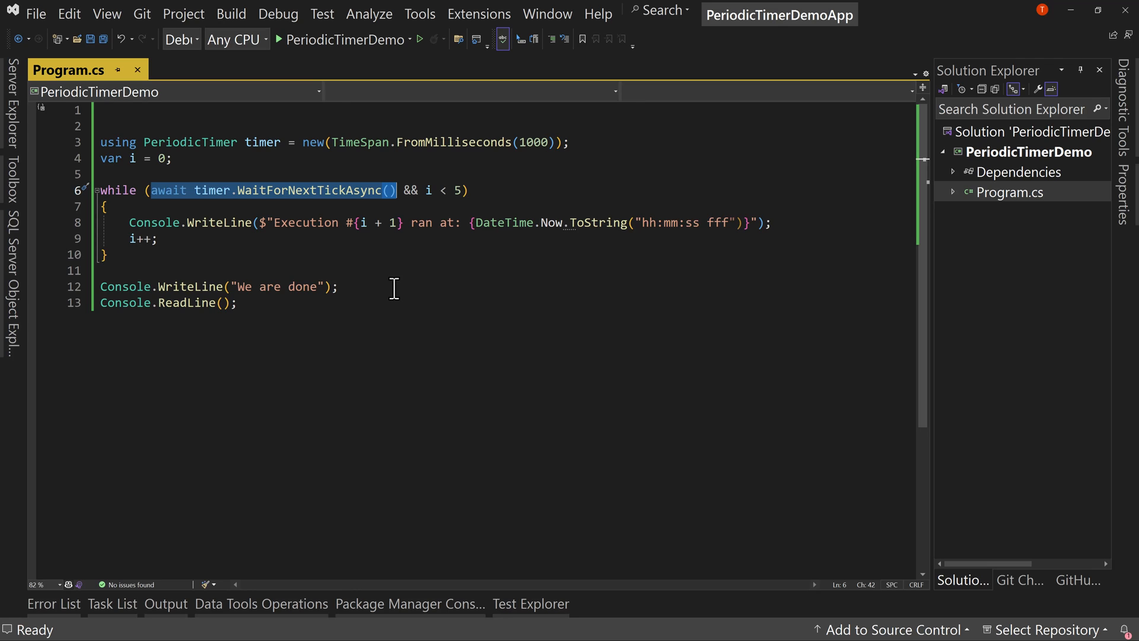
pyautogui.moveTo(133, 226)
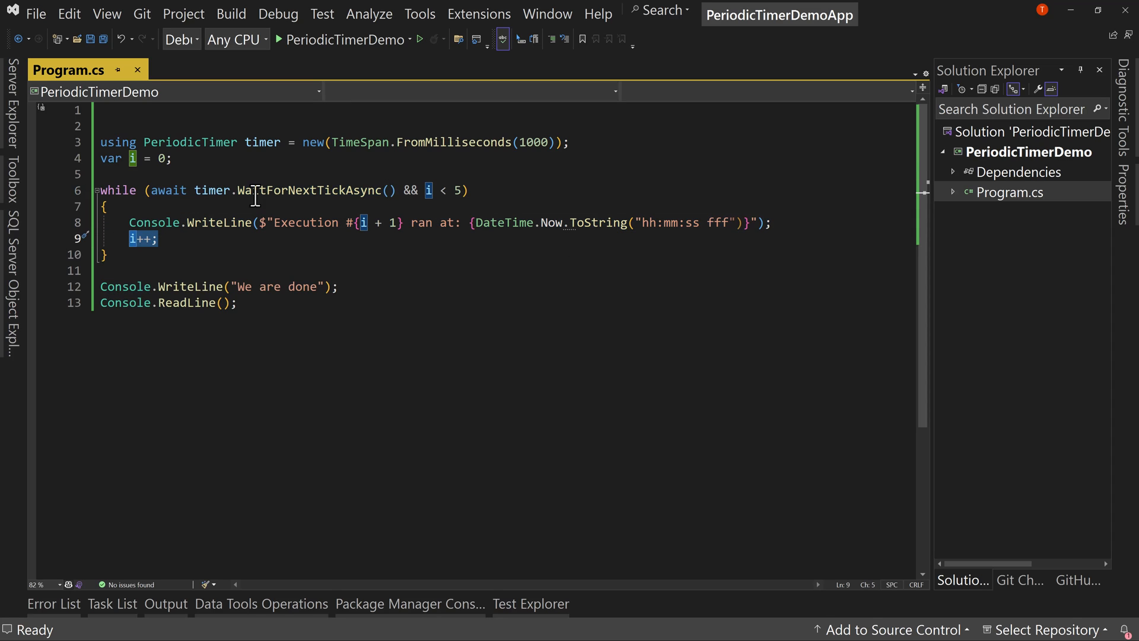
pyautogui.moveTo(208, 246)
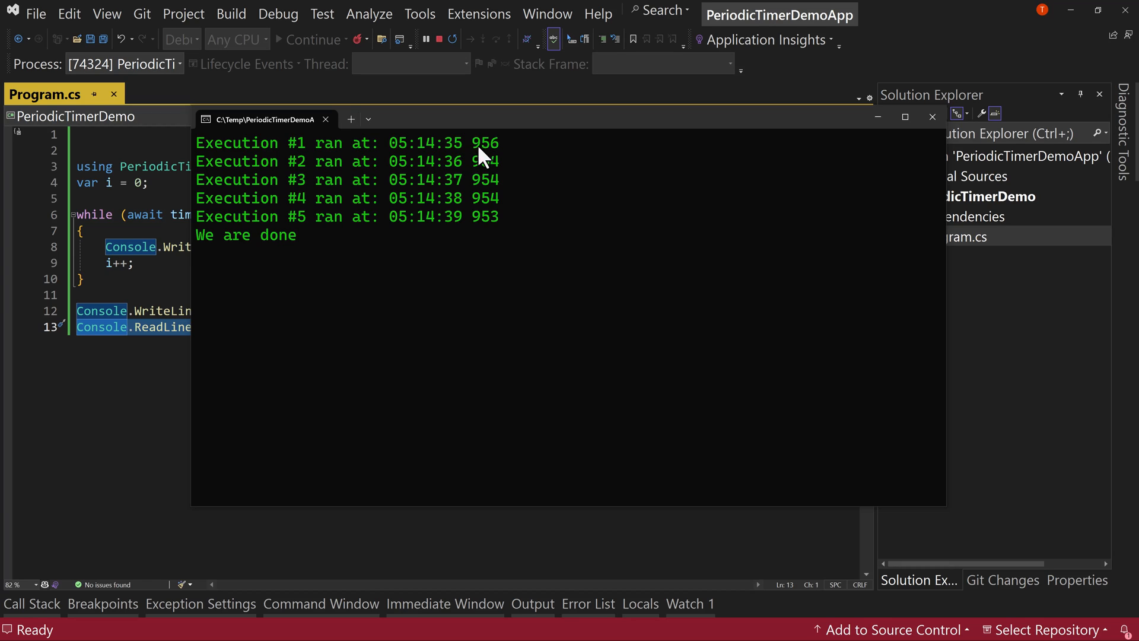
pyautogui.doubleClick(484, 142)
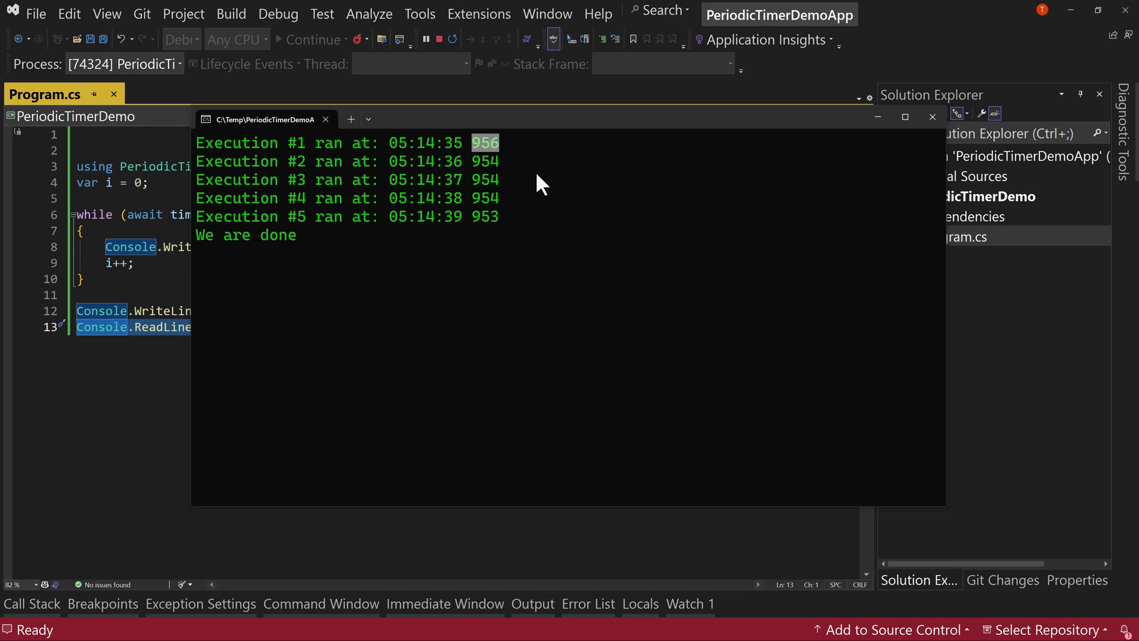
pyautogui.moveTo(518, 216)
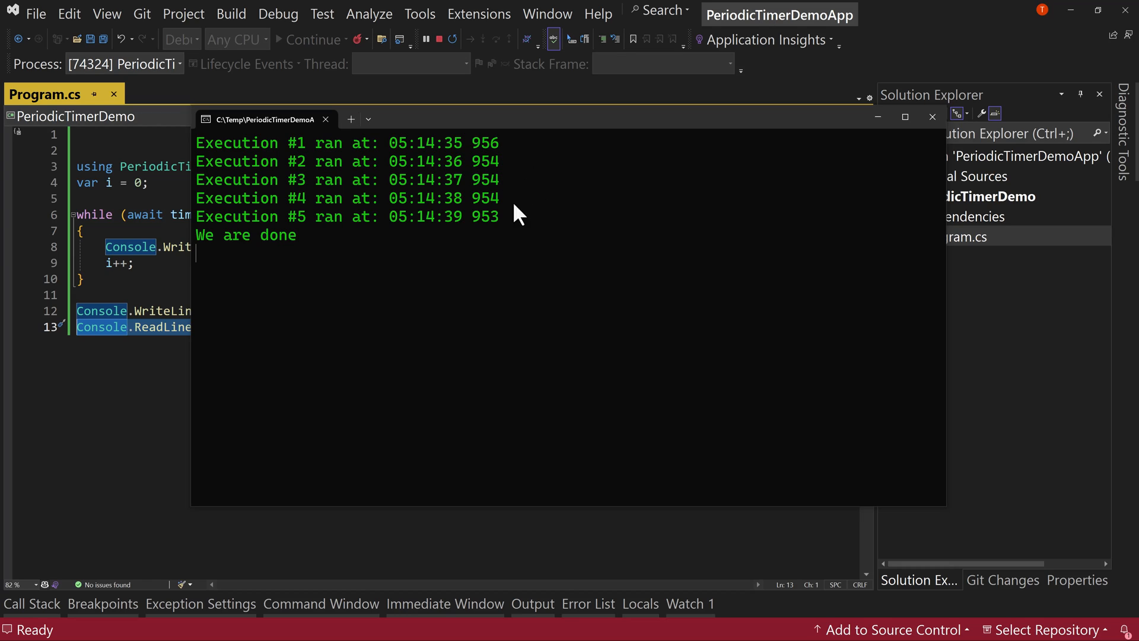
pyautogui.moveTo(519, 202)
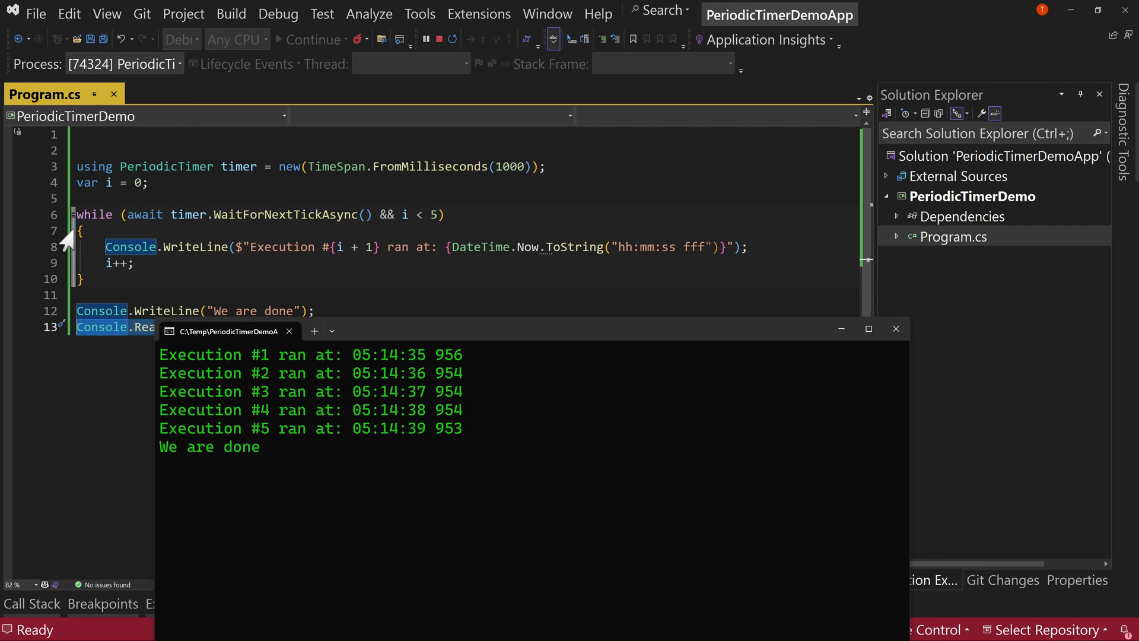
pyautogui.moveTo(213, 224)
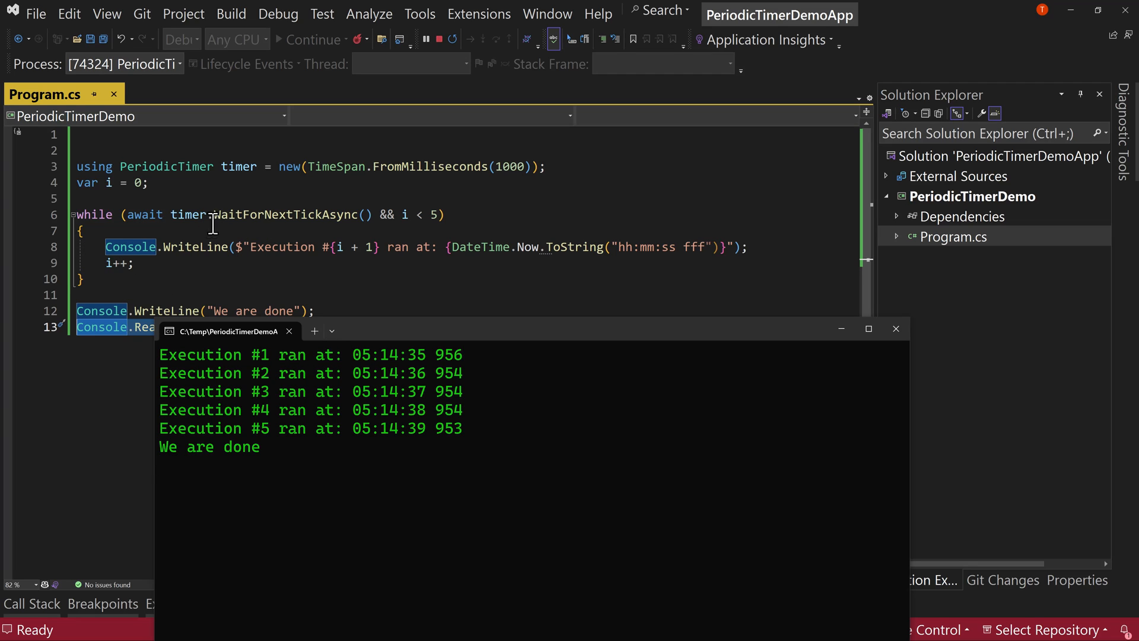
pyautogui.moveTo(895, 328)
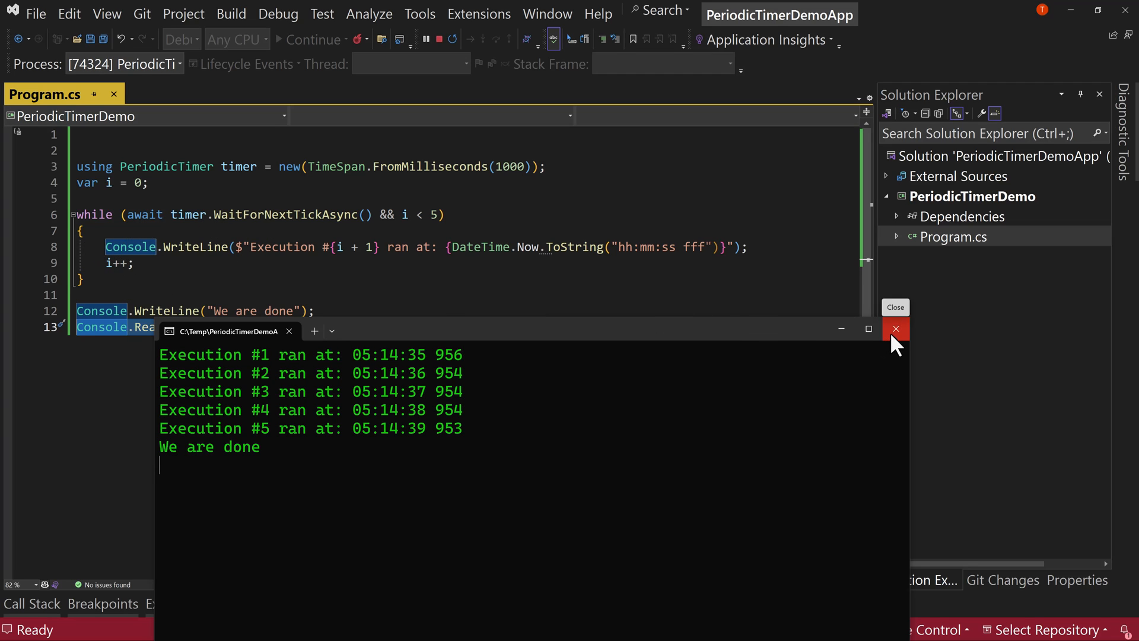
# Close the console, add await Task.Delay(3000); after i++, and run again.
pyautogui.click(895, 329)
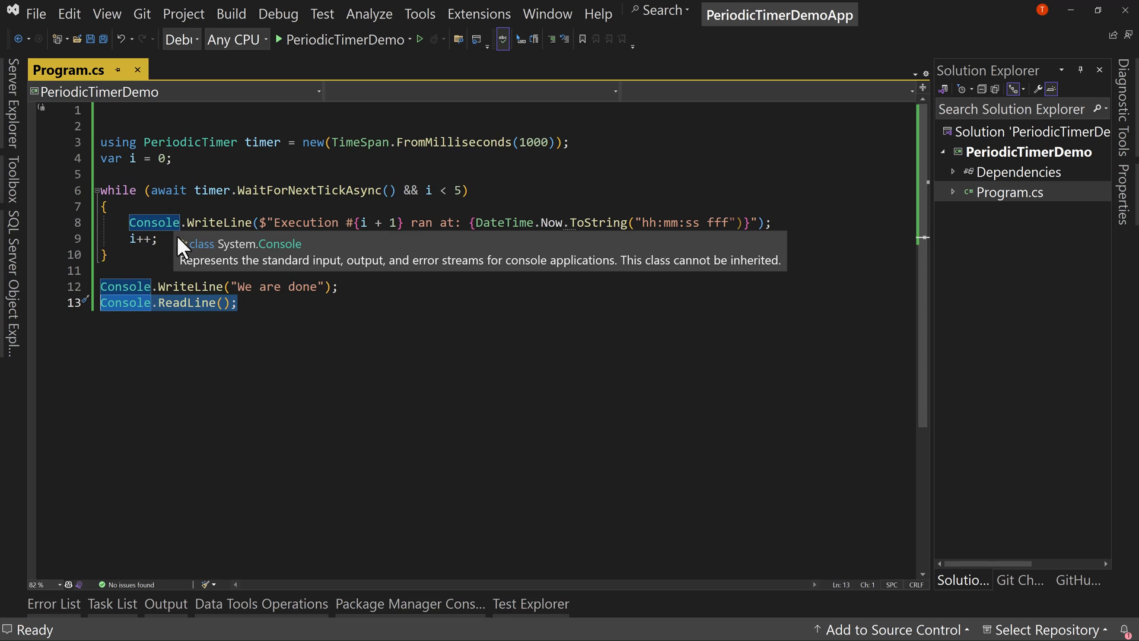
pyautogui.click(209, 238)
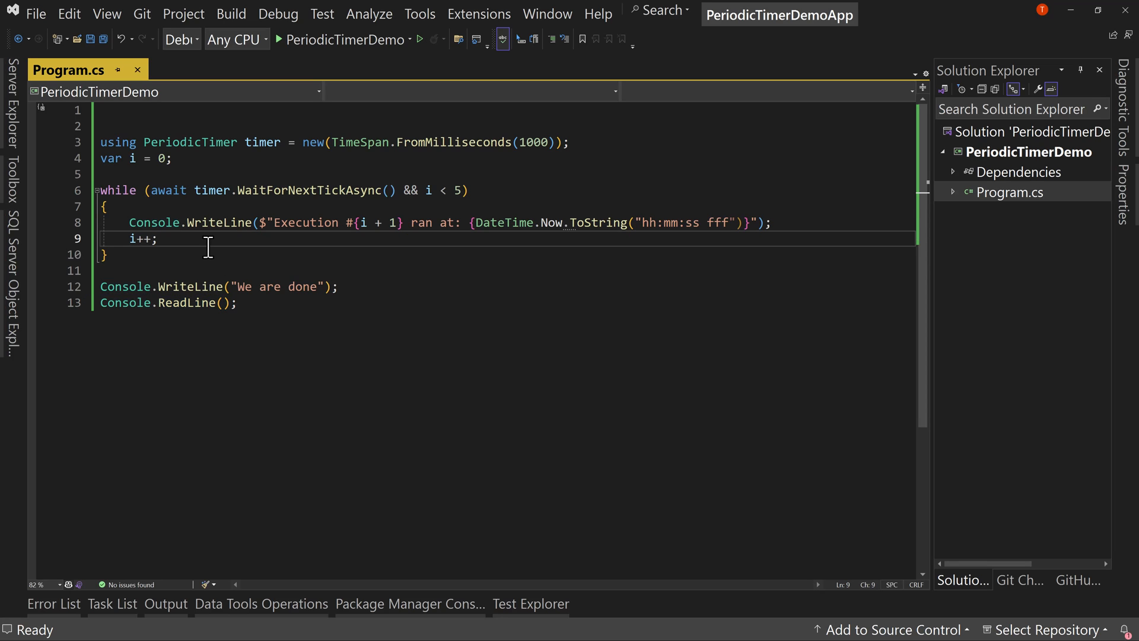
pyautogui.write('Task')
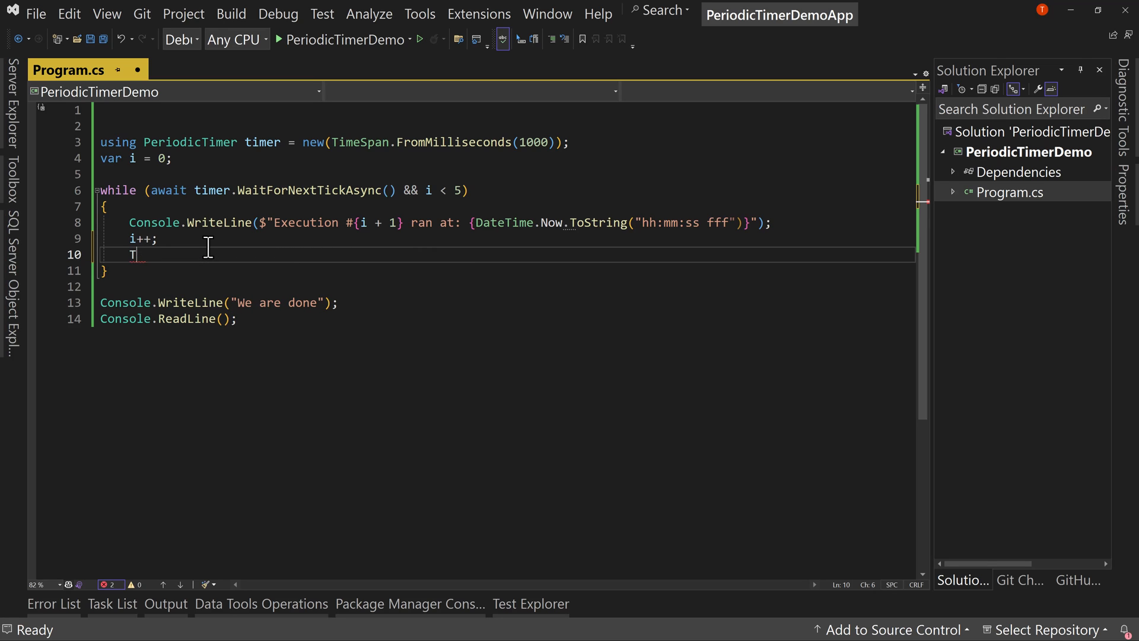
pyautogui.write('await Task.D')
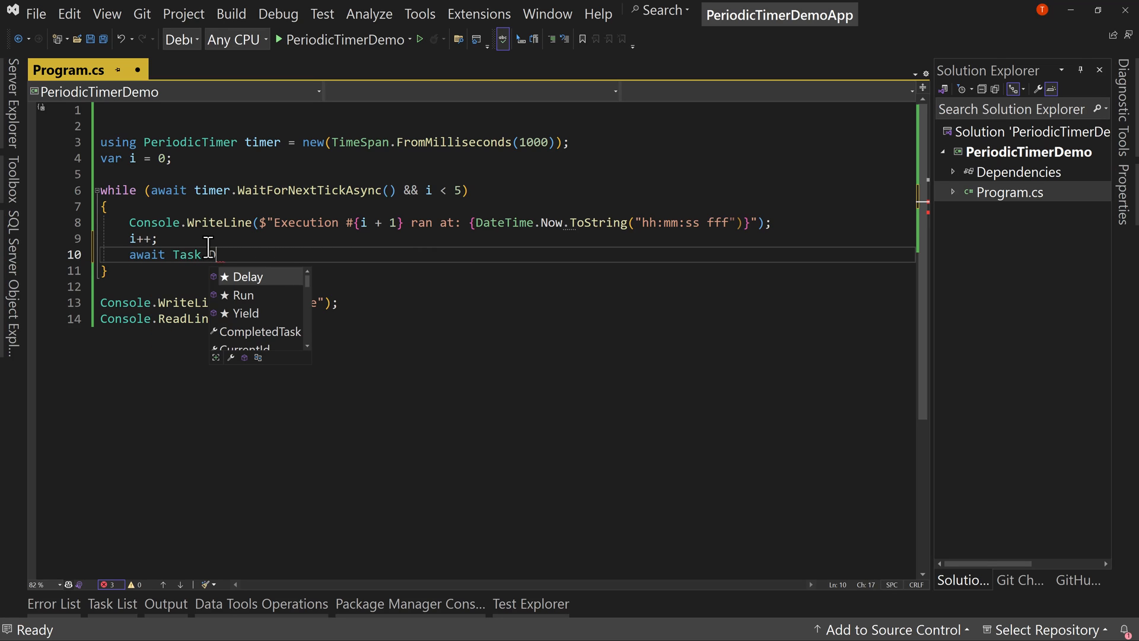
pyautogui.write('.Delay(i * 1000);')
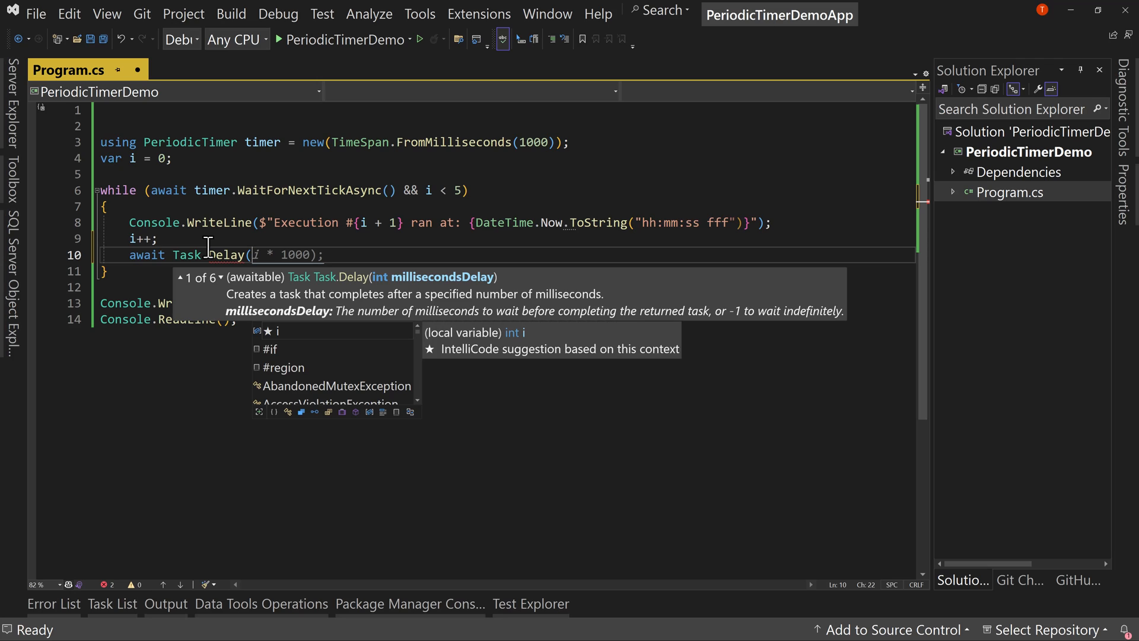
pyautogui.write('3)')
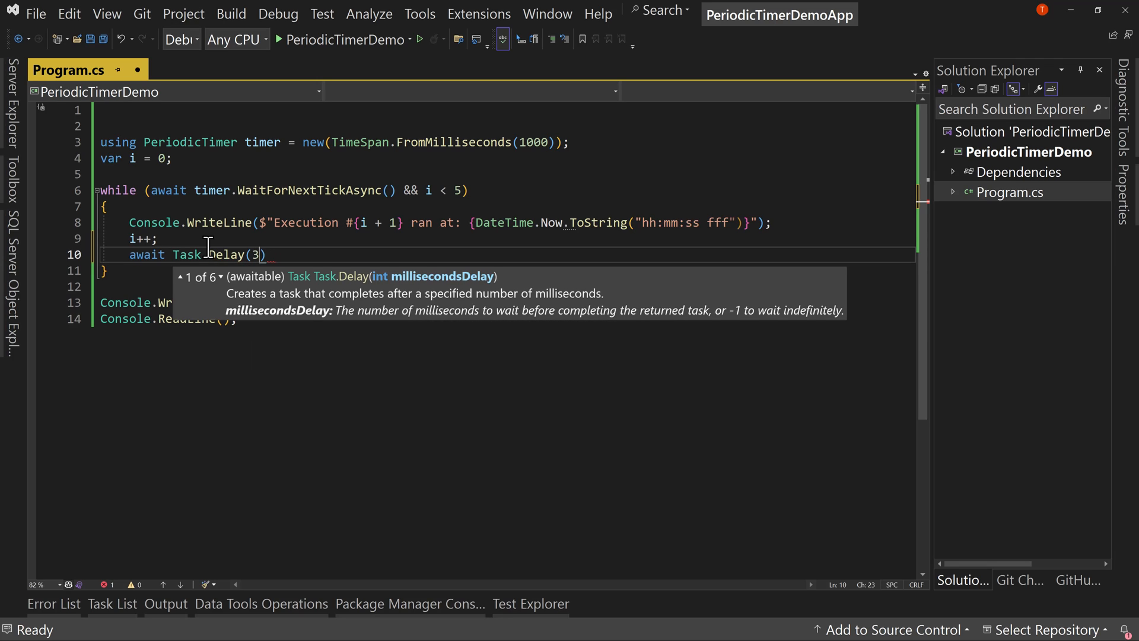
pyautogui.write('000')
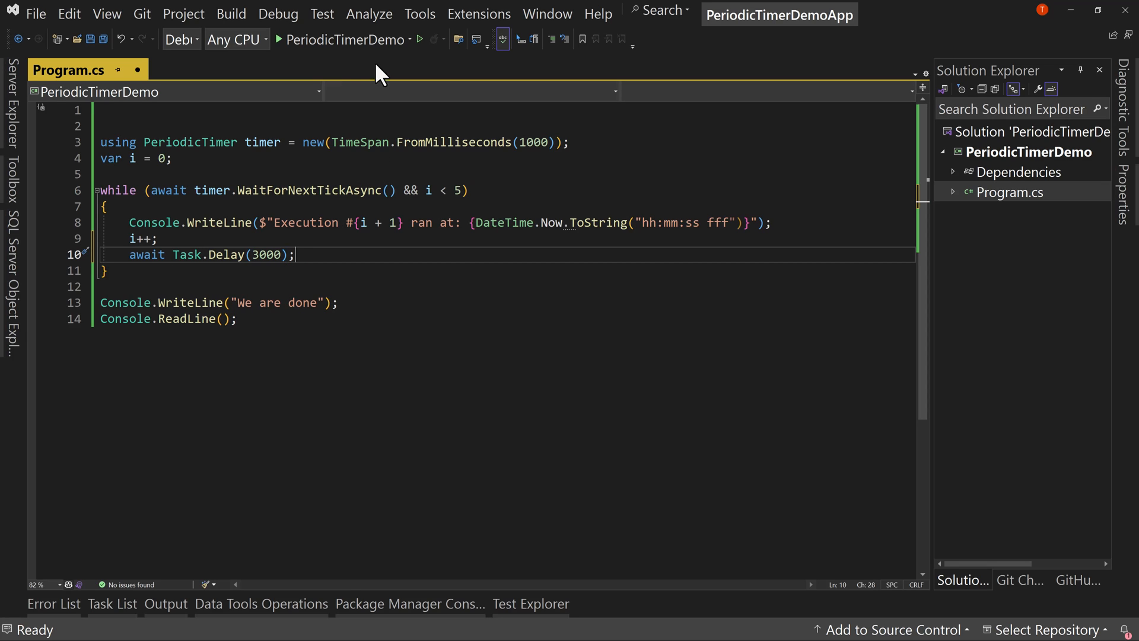
pyautogui.click(419, 39)
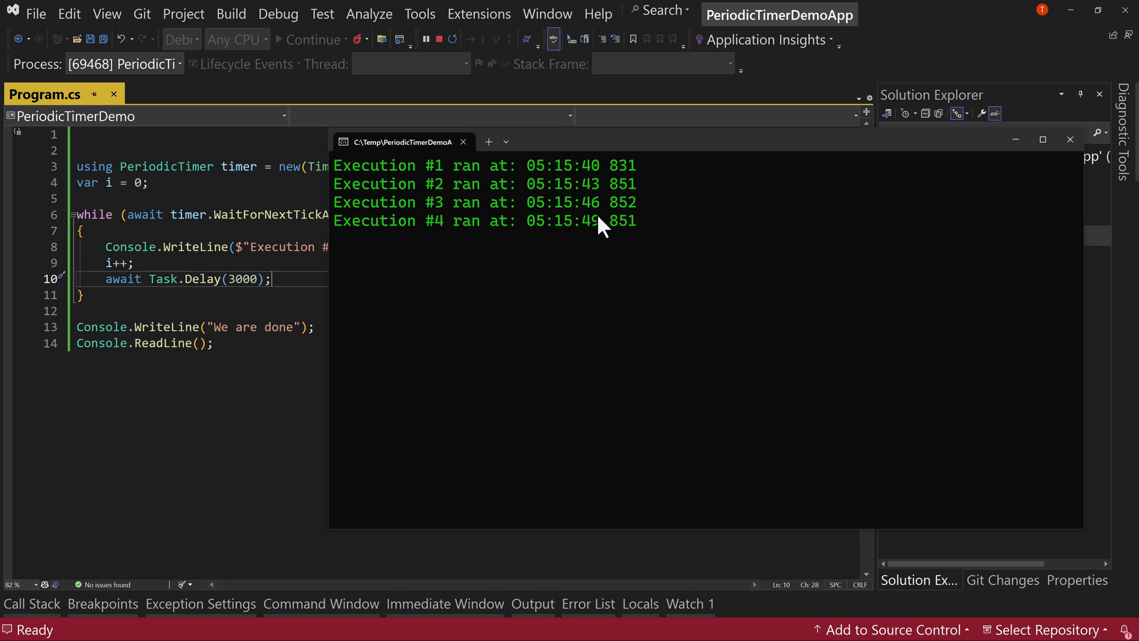
pyautogui.moveTo(603, 240)
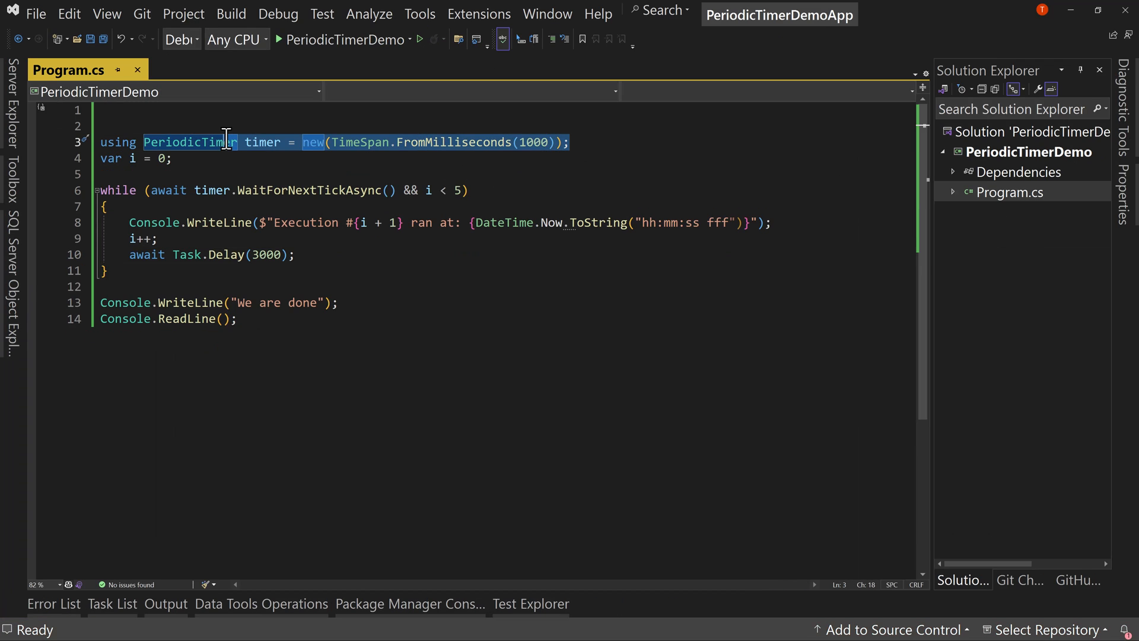
pyautogui.click(152, 190)
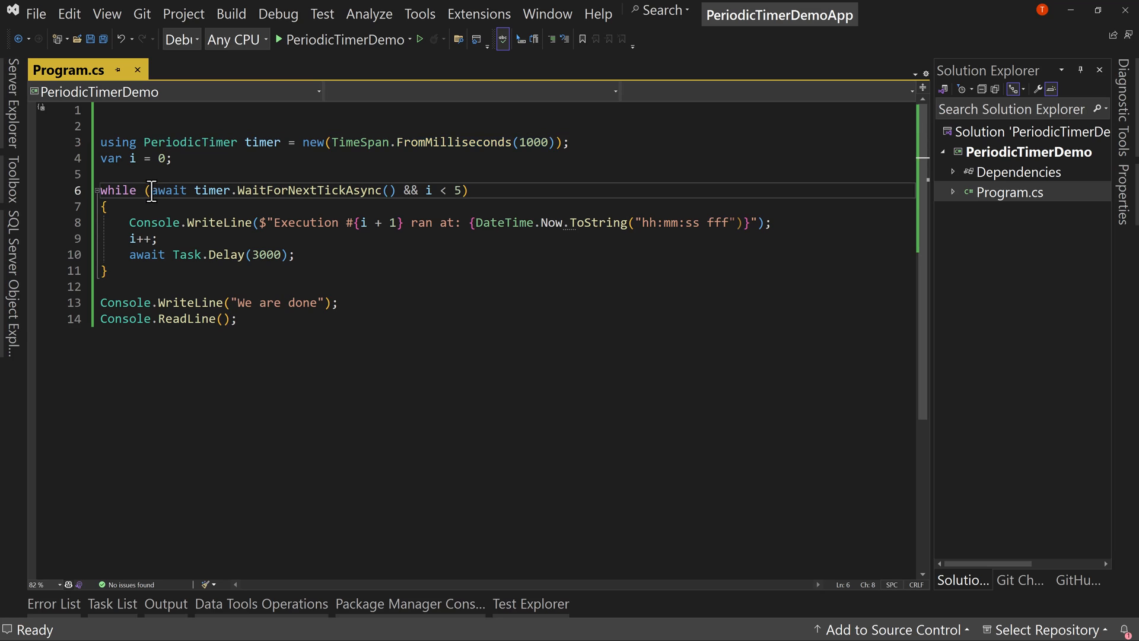
pyautogui.moveTo(150, 191); pyautogui.dragTo(395, 191)
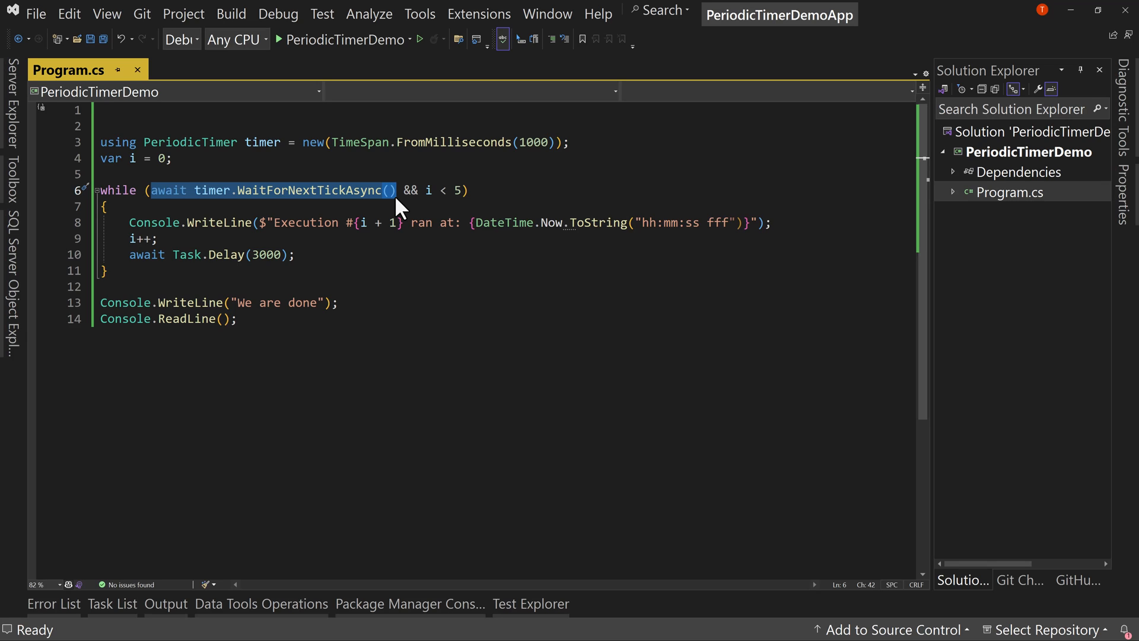
pyautogui.moveTo(305, 222)
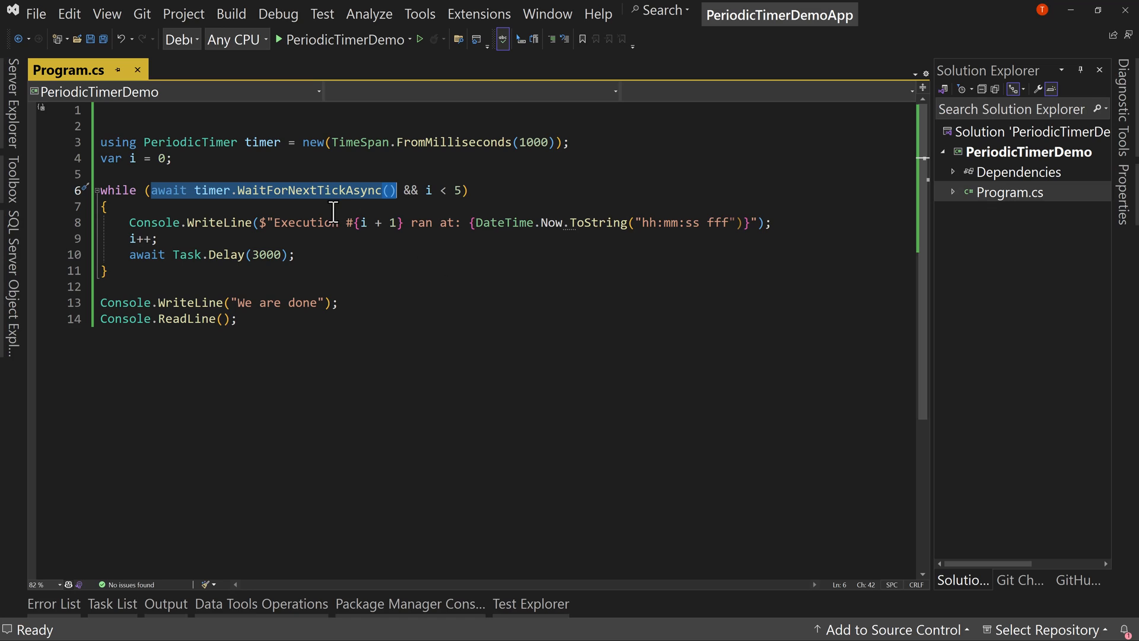
pyautogui.moveTo(371, 285)
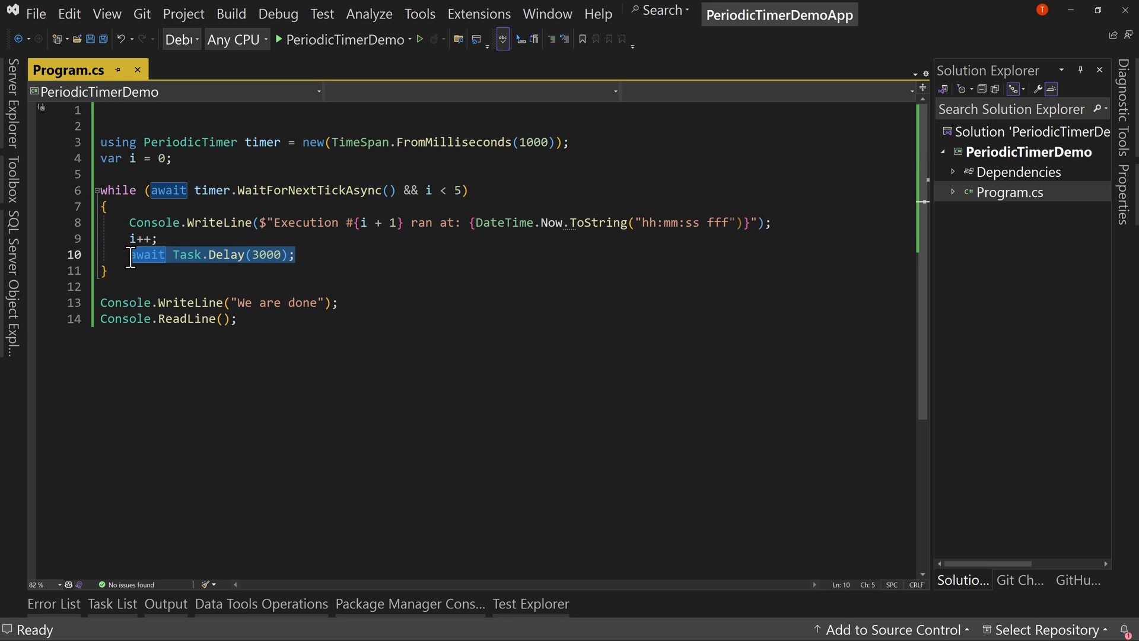
# Replace the Task.Delay(3000) line with timer.Period = TimeSpan.FromMilliseconds(i * 1000);.
pyautogui.press('Delete')
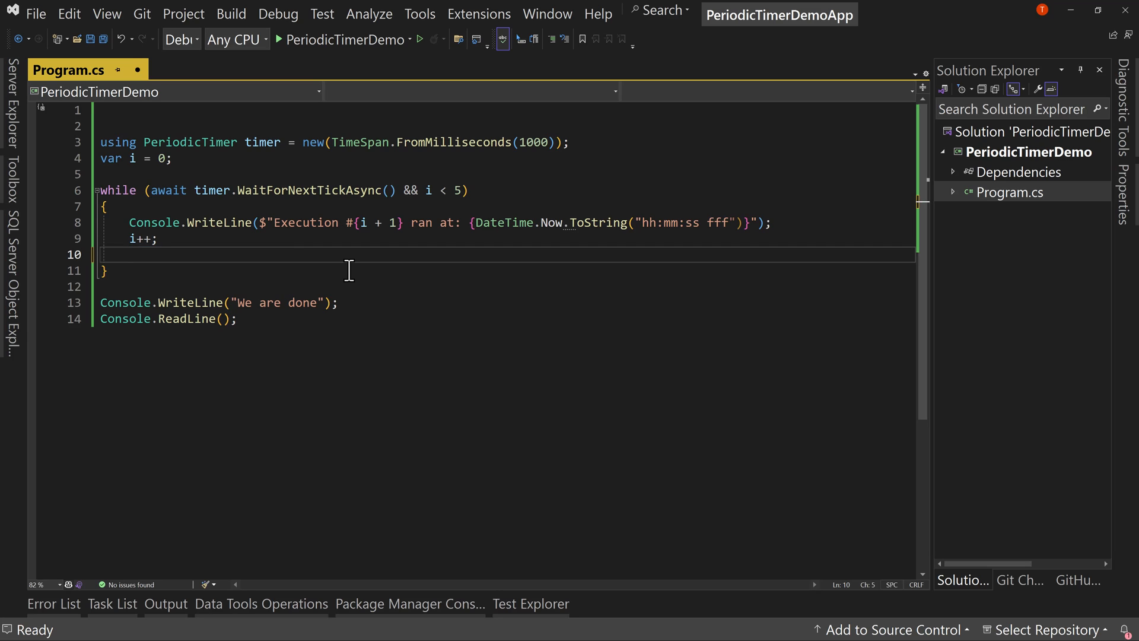
pyautogui.write('timer.p')
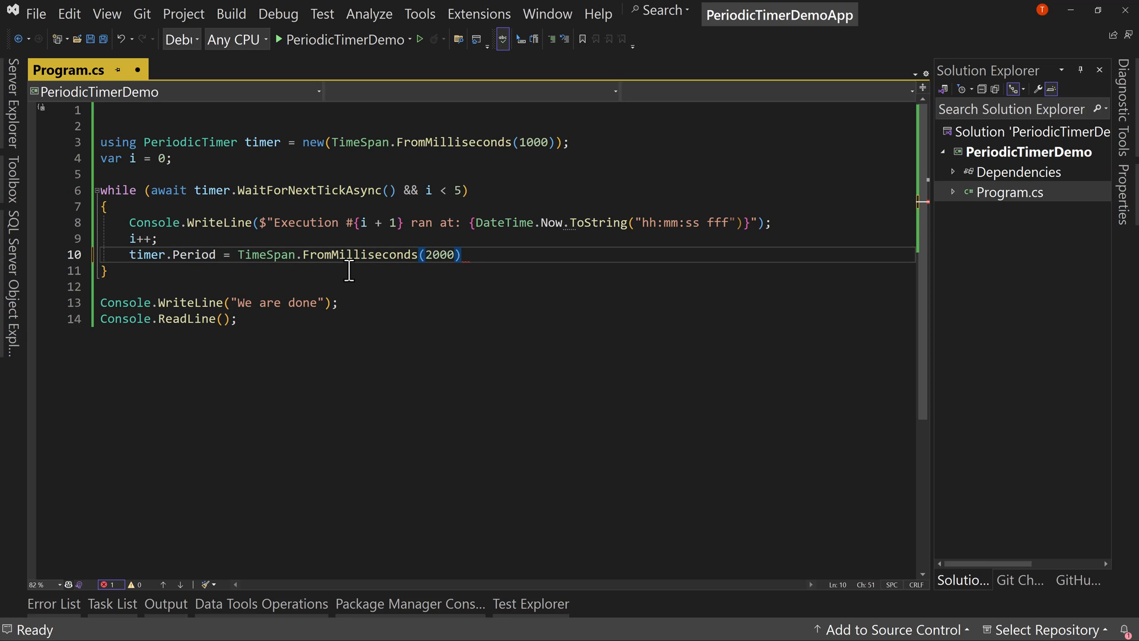
pyautogui.write(';')
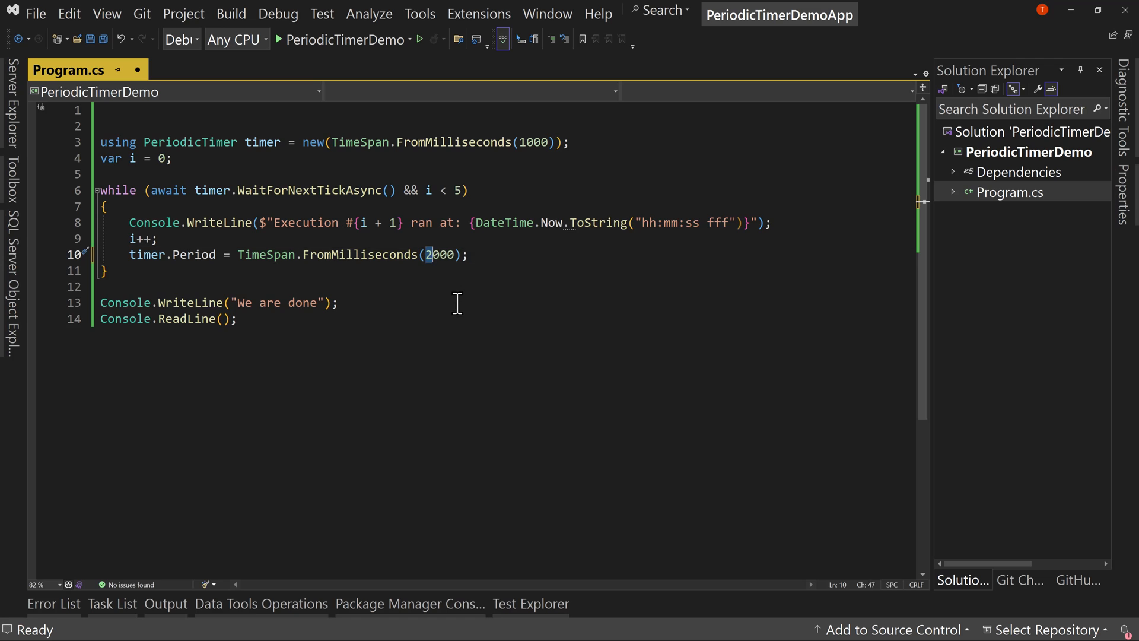
pyautogui.write('i * 1')
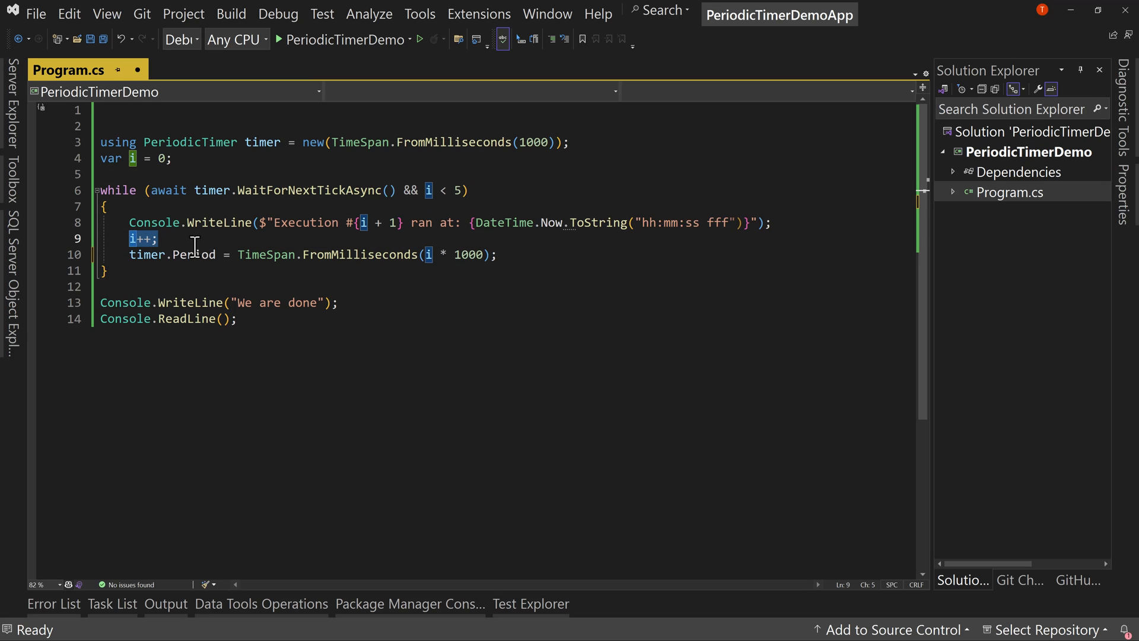
pyautogui.moveTo(429, 254)
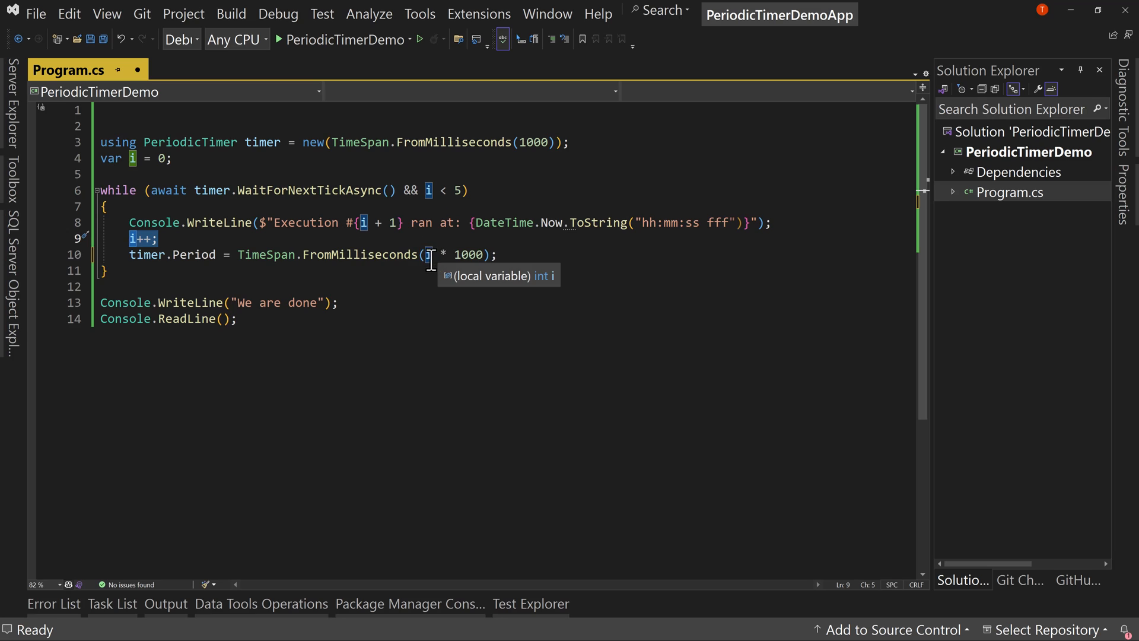
pyautogui.moveTo(482, 255)
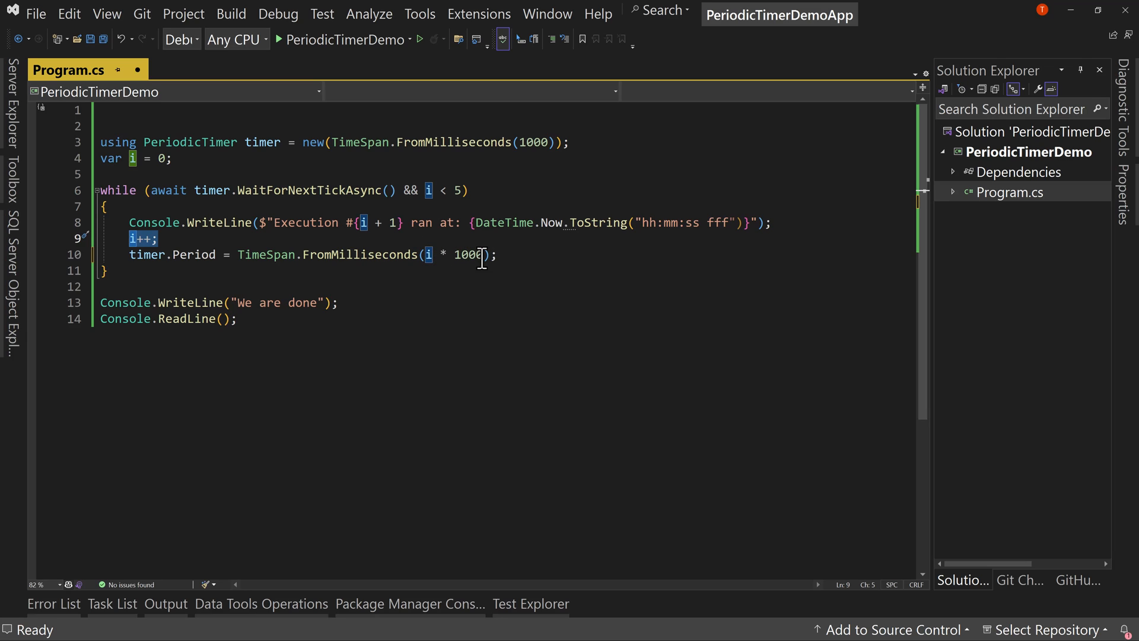
pyautogui.moveTo(579, 261)
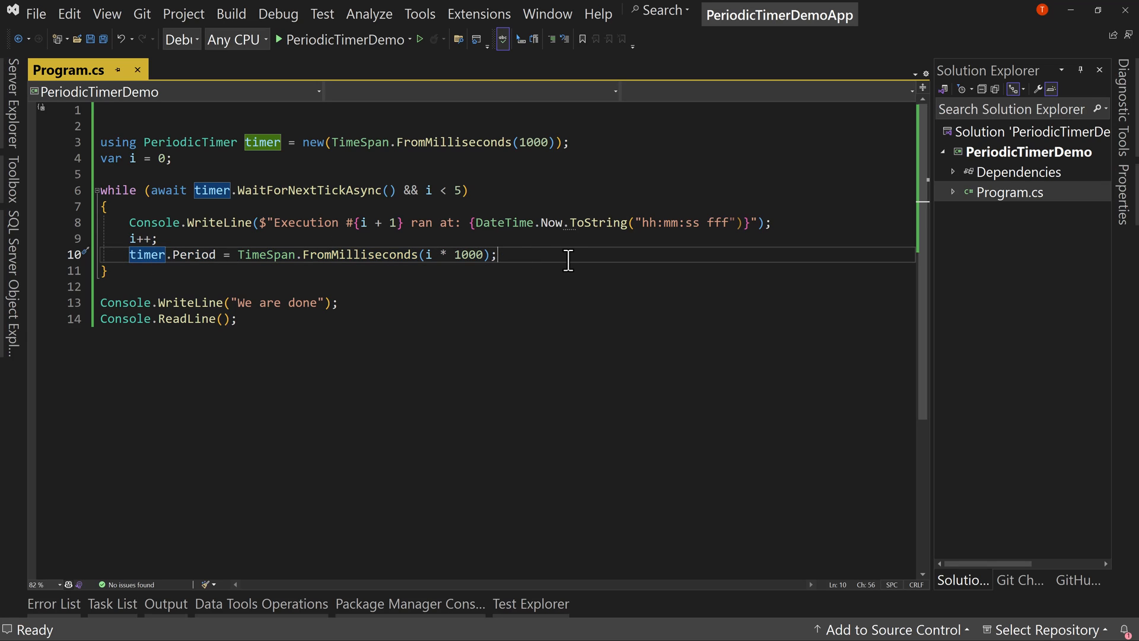
# Add timer.Period = Timeout.InfiniteTimeSpan; after the i * 1000 period assignment.
pyautogui.write('tiemr.')
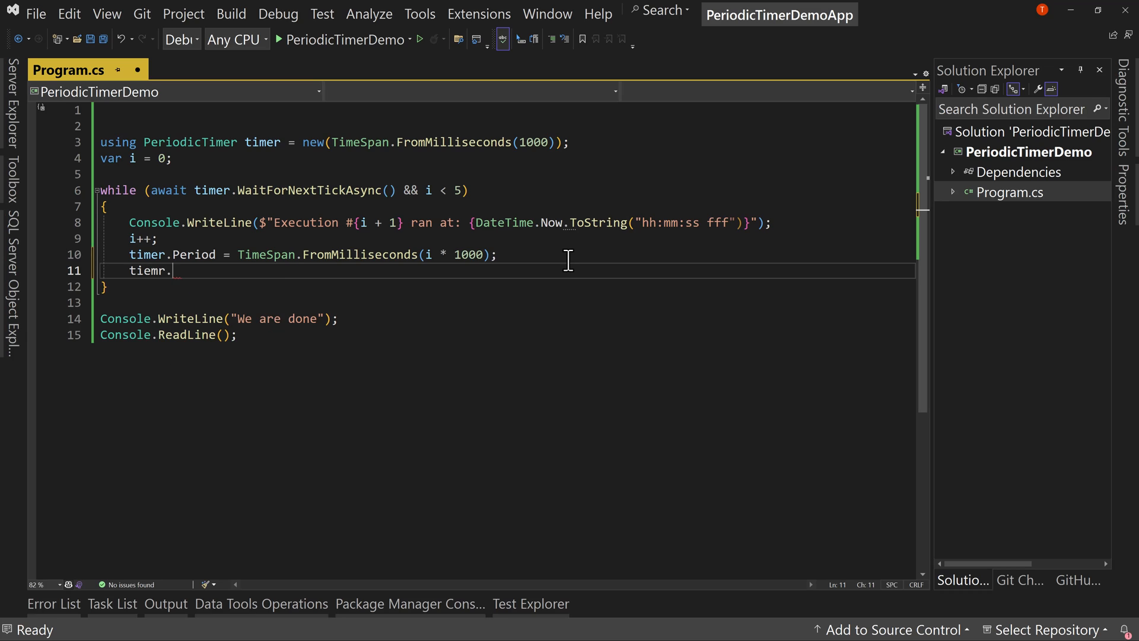
pyautogui.write('timer.p')
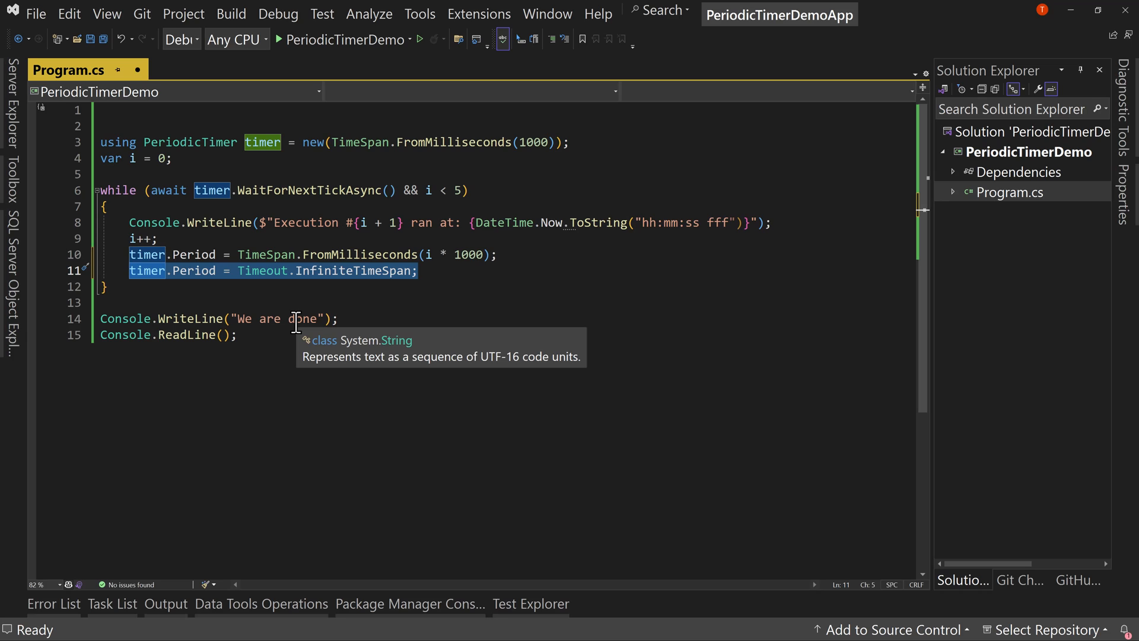
pyautogui.moveTo(361, 284)
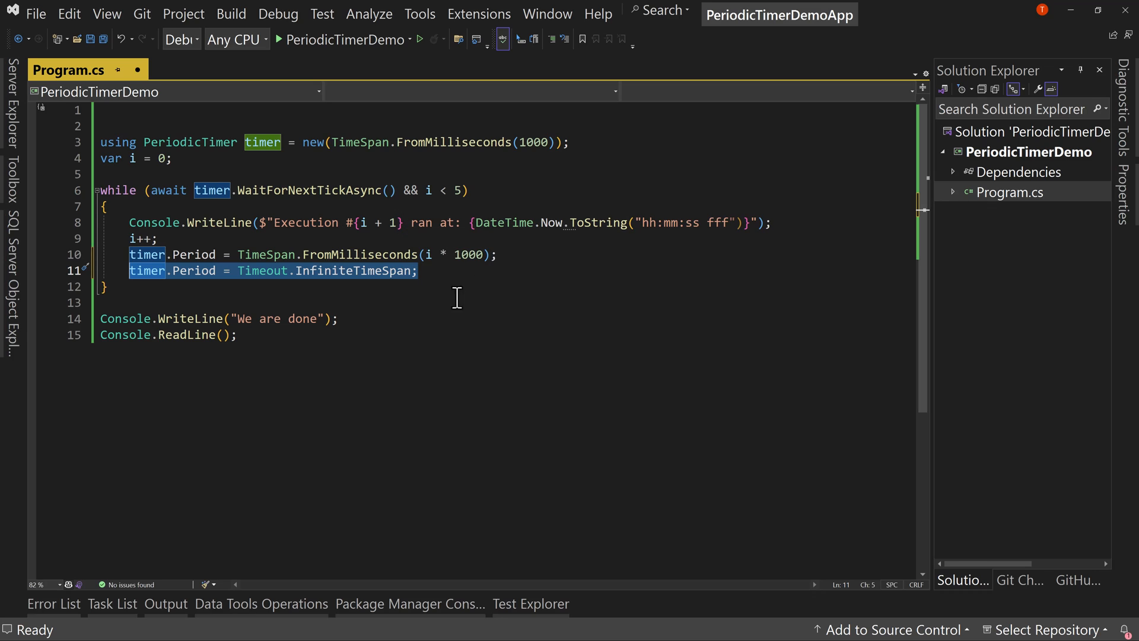
pyautogui.click(495, 270)
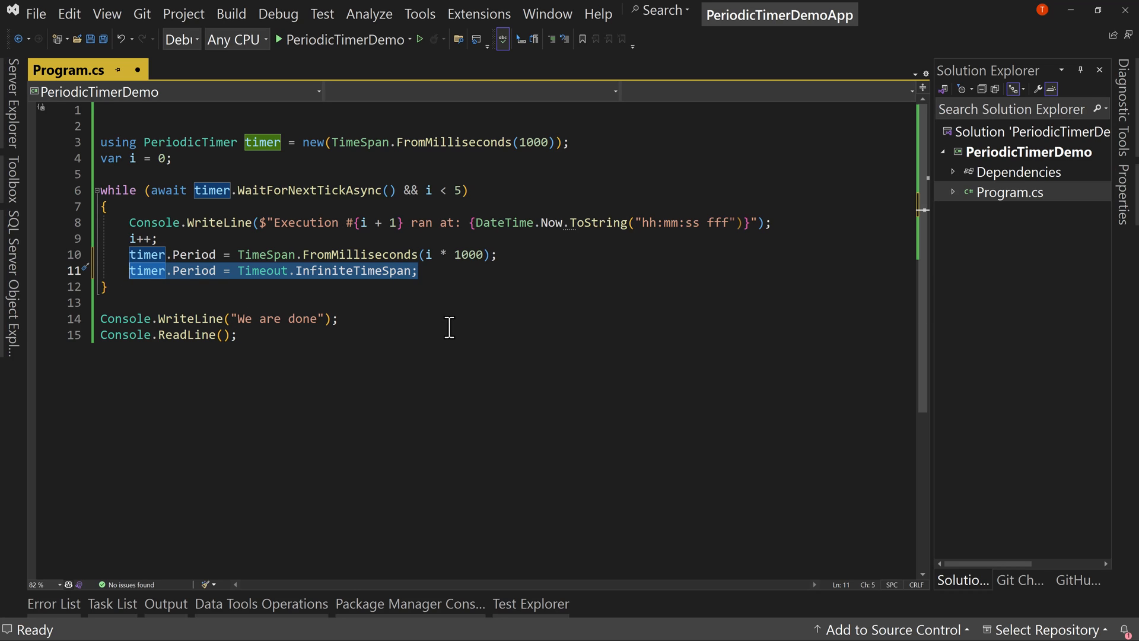
pyautogui.moveTo(436, 311)
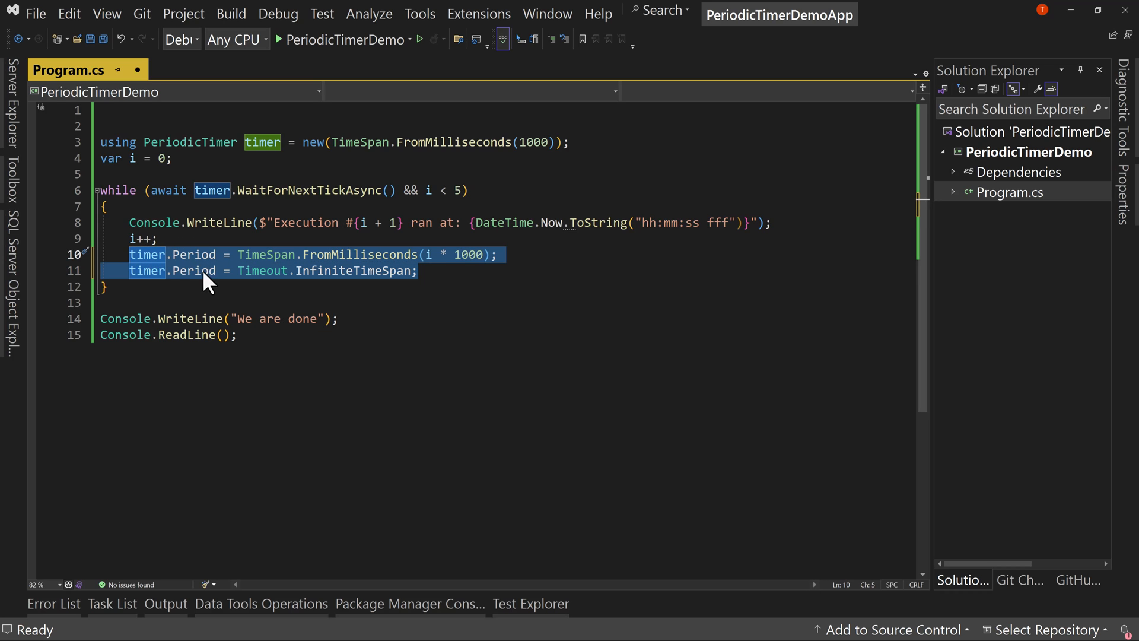
pyautogui.moveTo(193, 271)
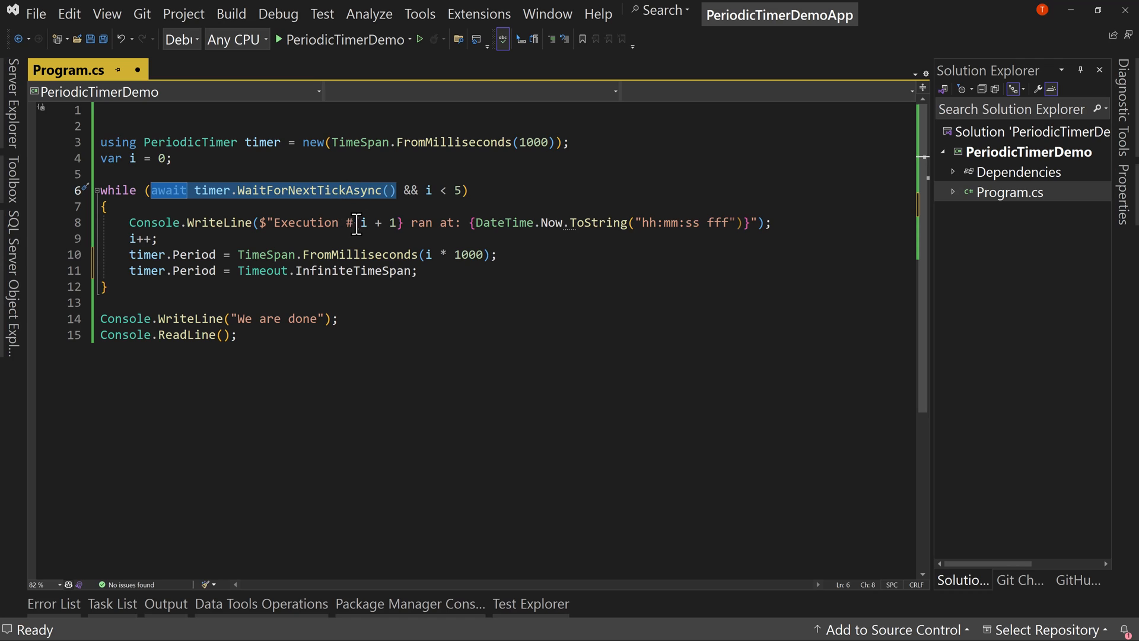
pyautogui.moveTo(362, 223)
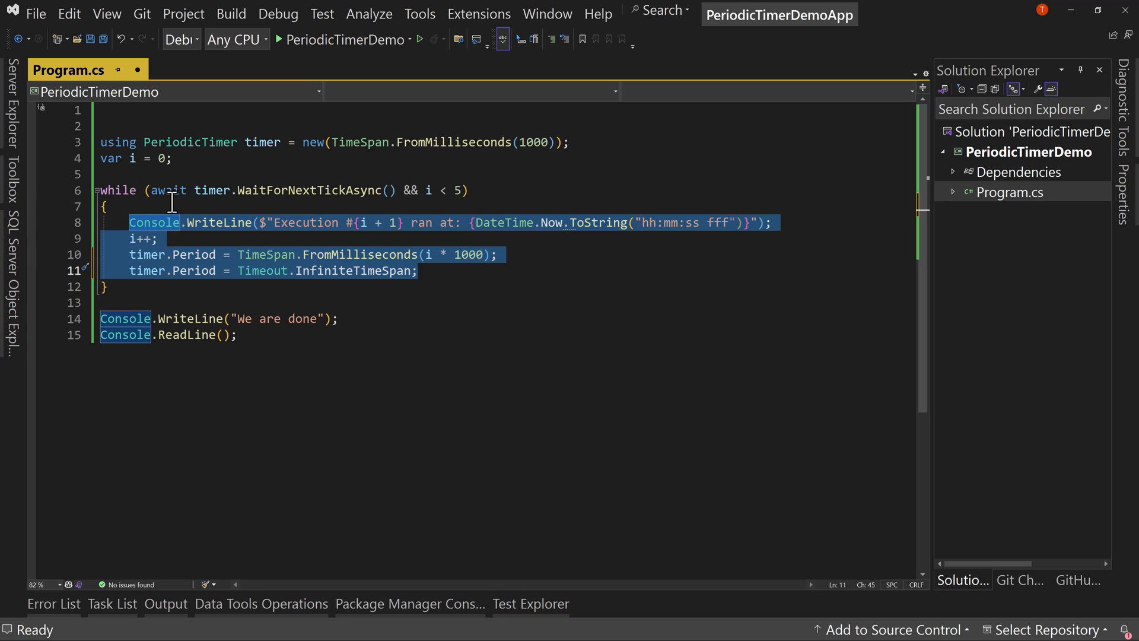
pyautogui.moveTo(167, 190)
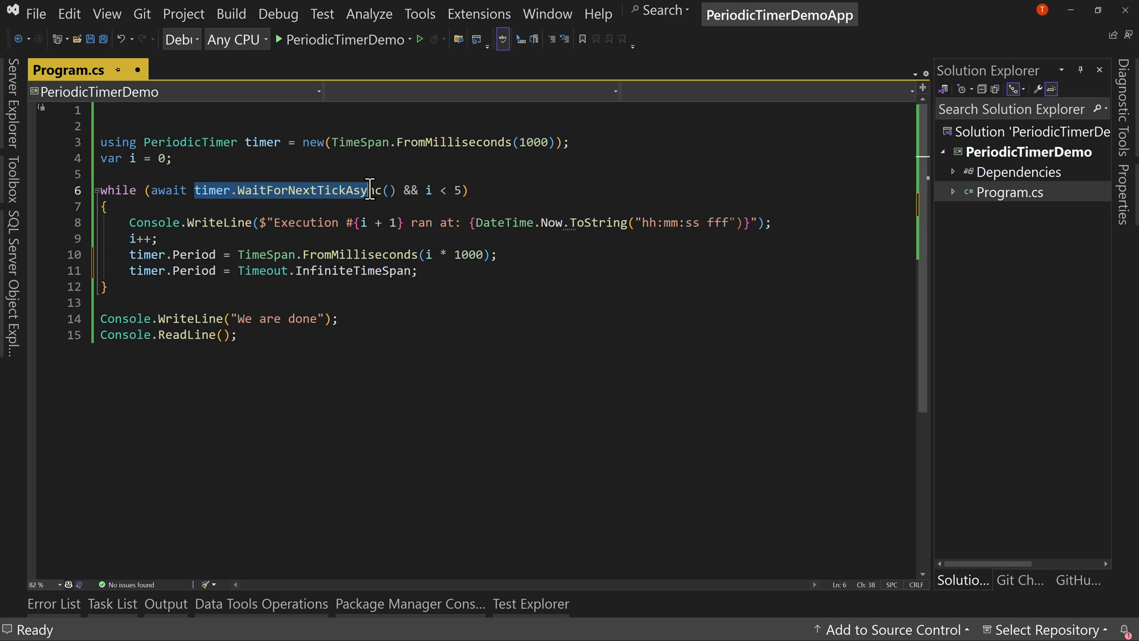
pyautogui.click(396, 190)
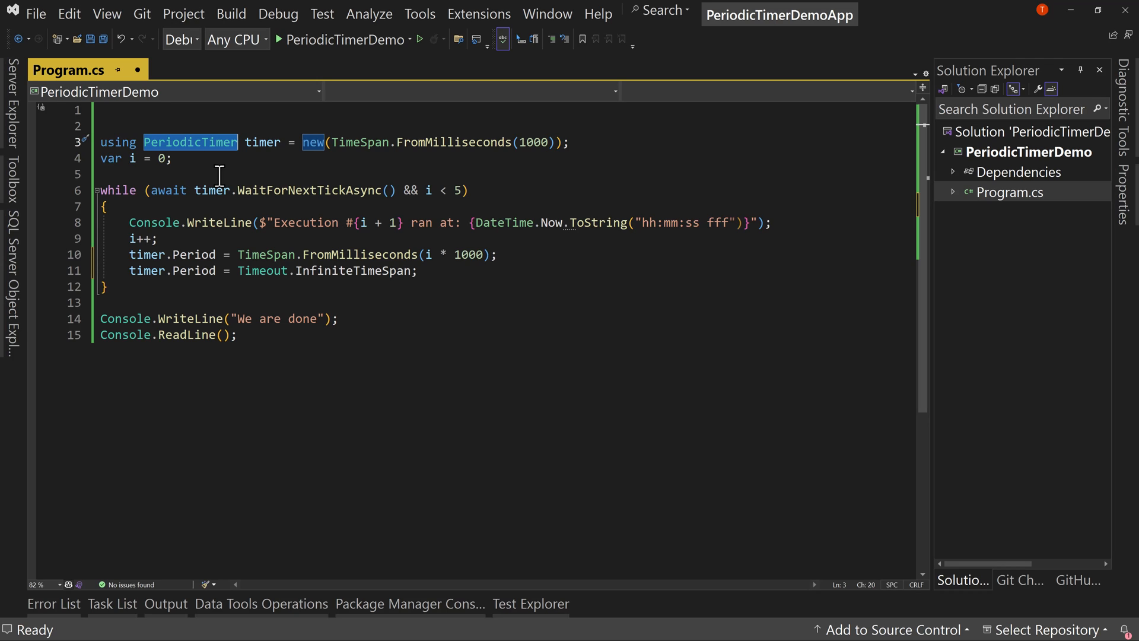
pyautogui.click(218, 174)
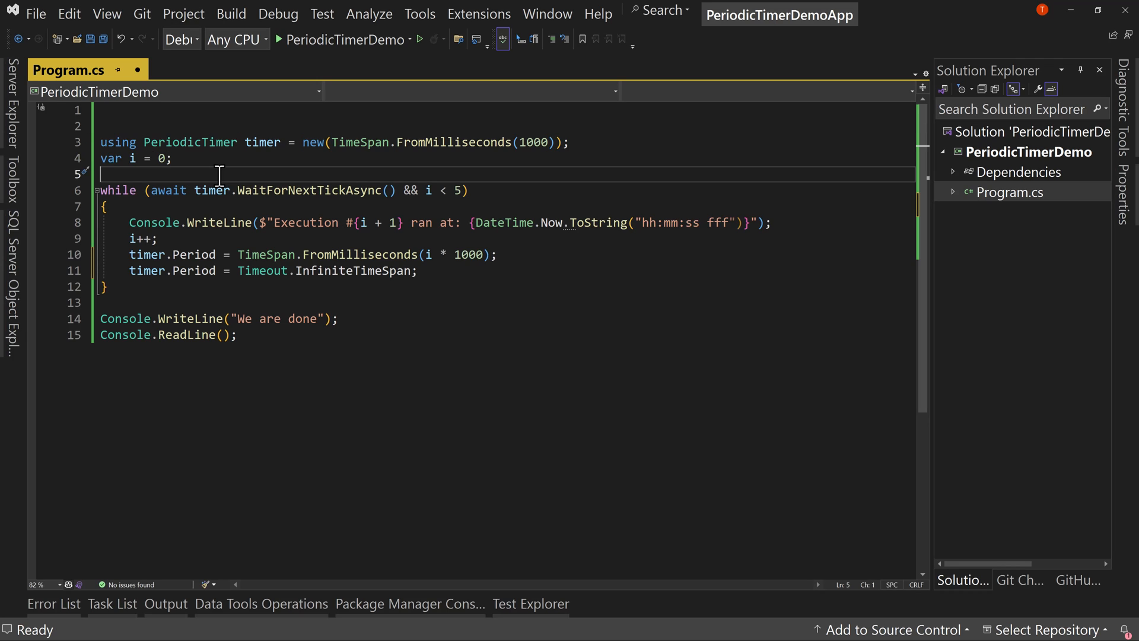
pyautogui.moveTo(145, 109)
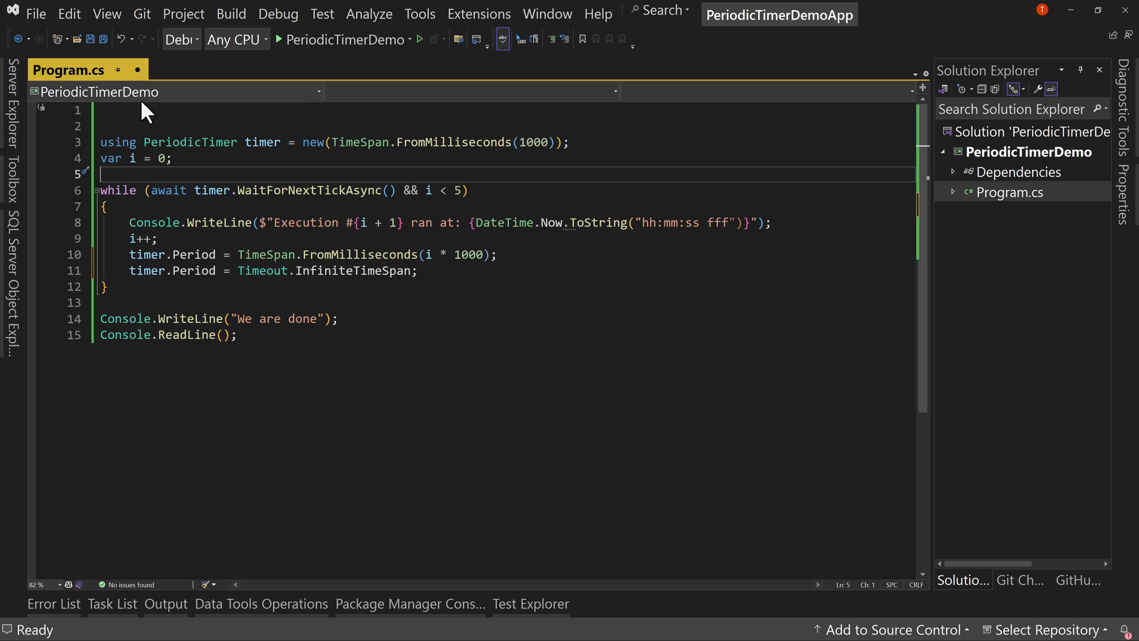
pyautogui.doubleClick(168, 190)
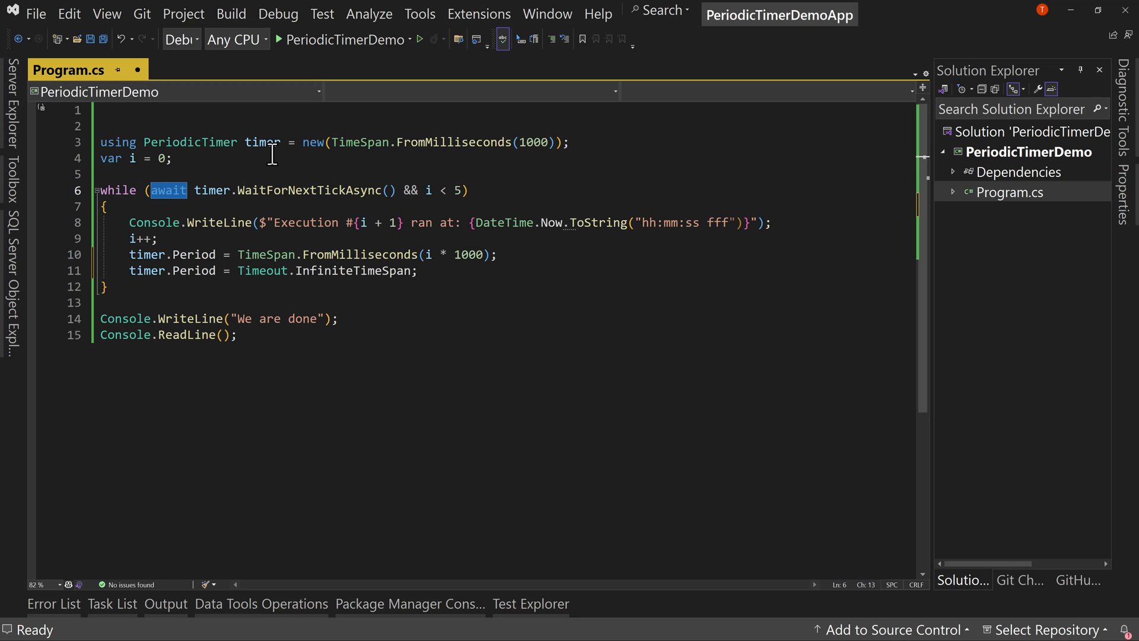